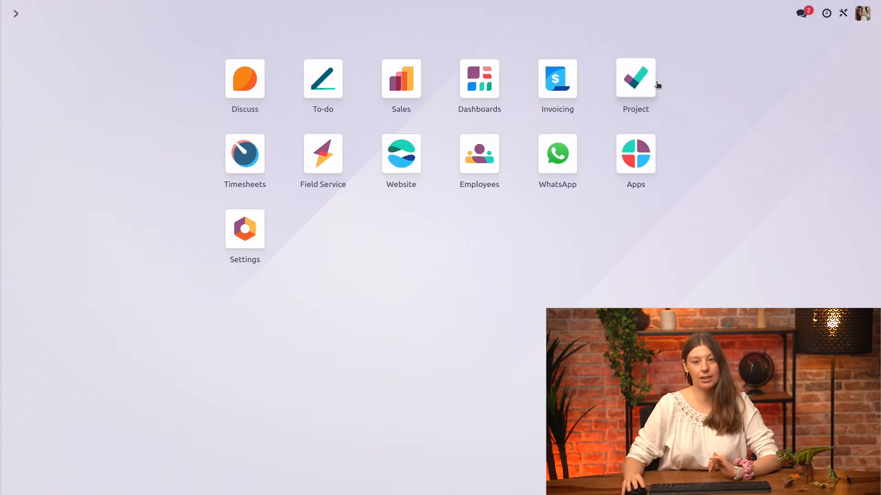
# - Create a new project named 'Fossil Exhibition' from the Projects list
pyautogui.click(636, 78)
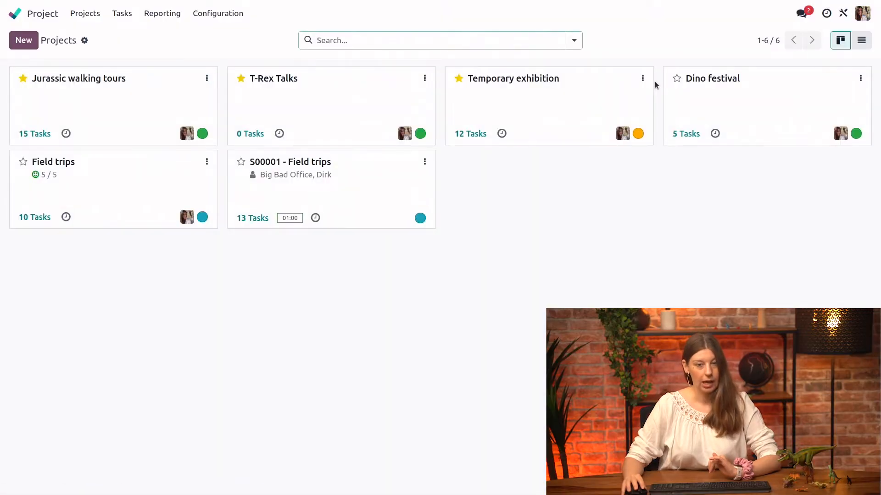
pyautogui.moveTo(308, 86)
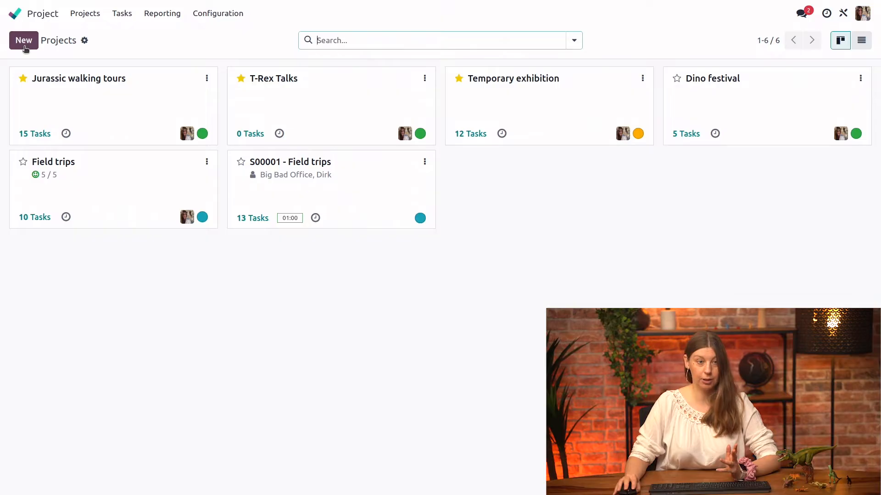
pyautogui.click(23, 40)
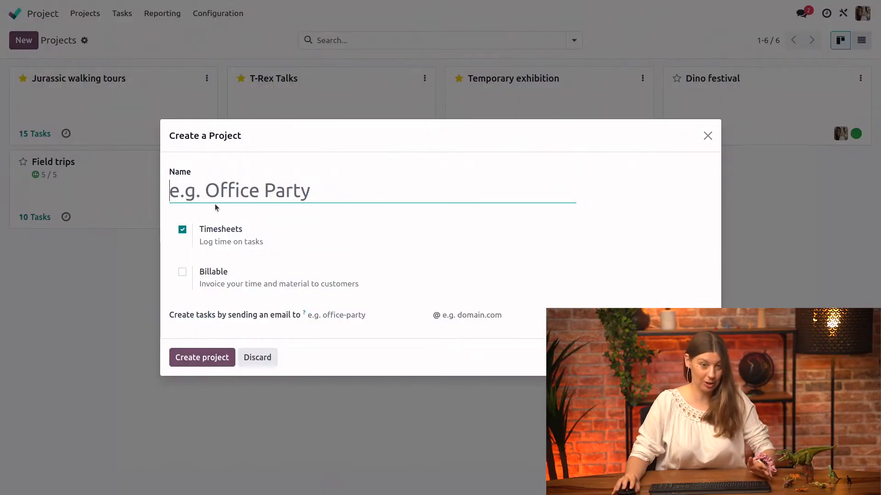
pyautogui.write('Fossil Exhibiti')
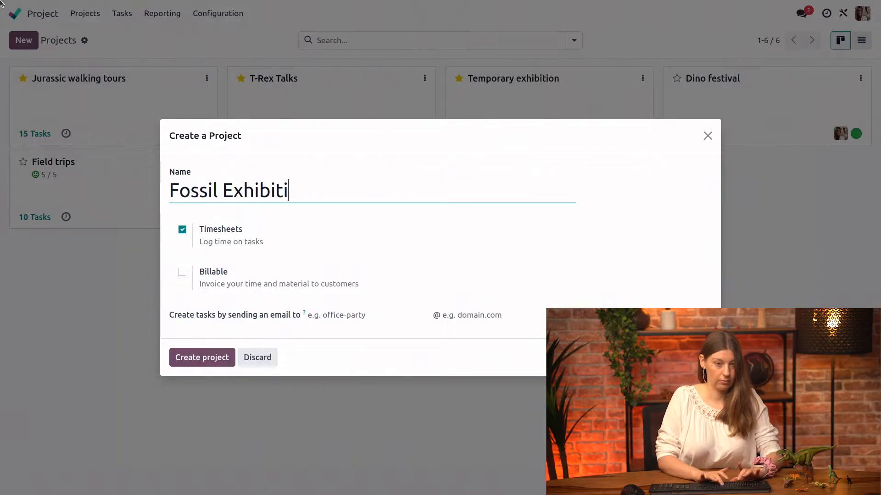
pyautogui.write('on')
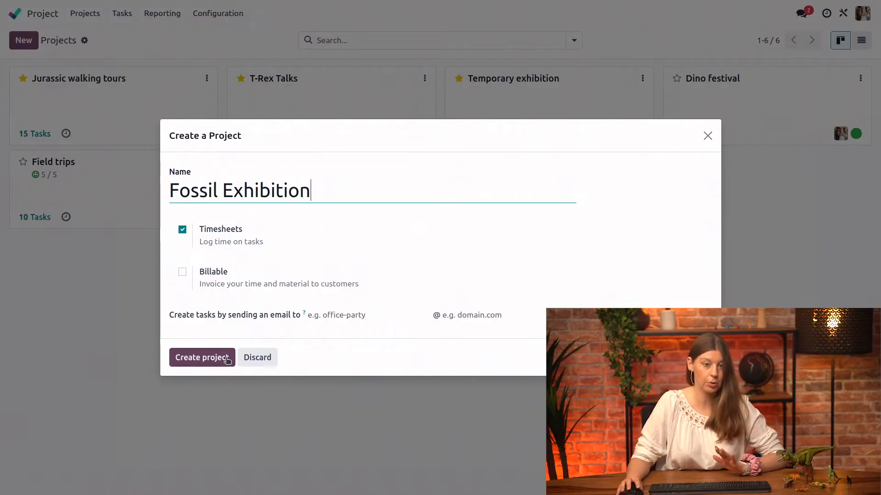
pyautogui.click(202, 357)
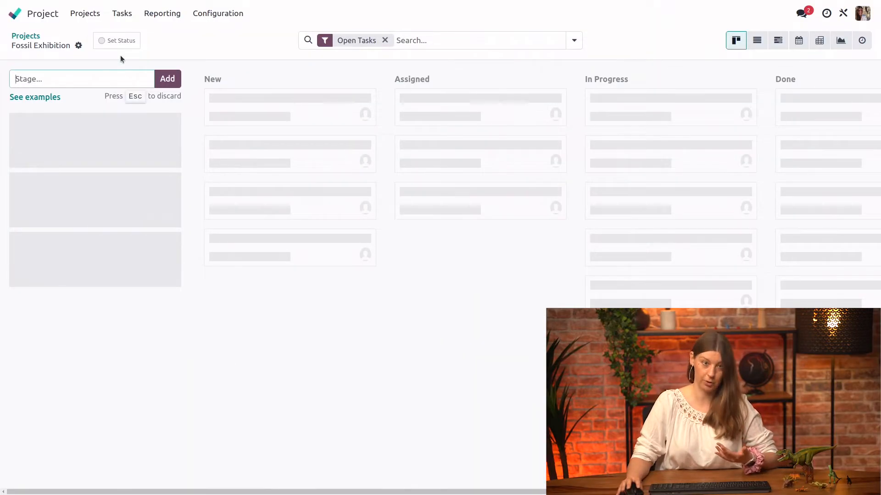
pyautogui.moveTo(167, 427)
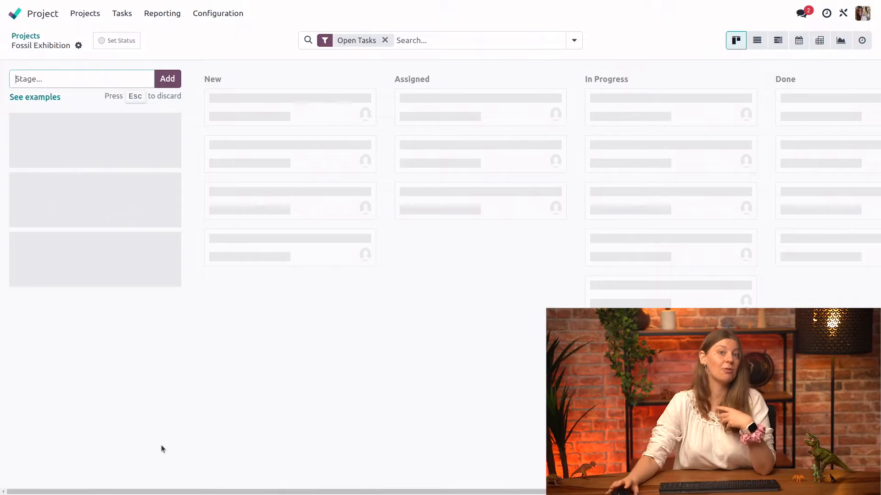
pyautogui.moveTo(118, 195)
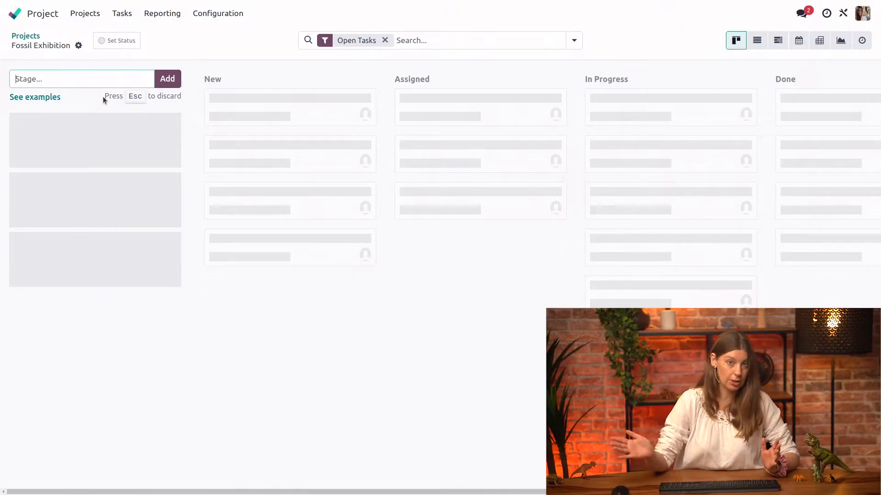
# - Add four board stages in order: Ideas, Assigned, Ongoing and Review
pyautogui.write('Idee')
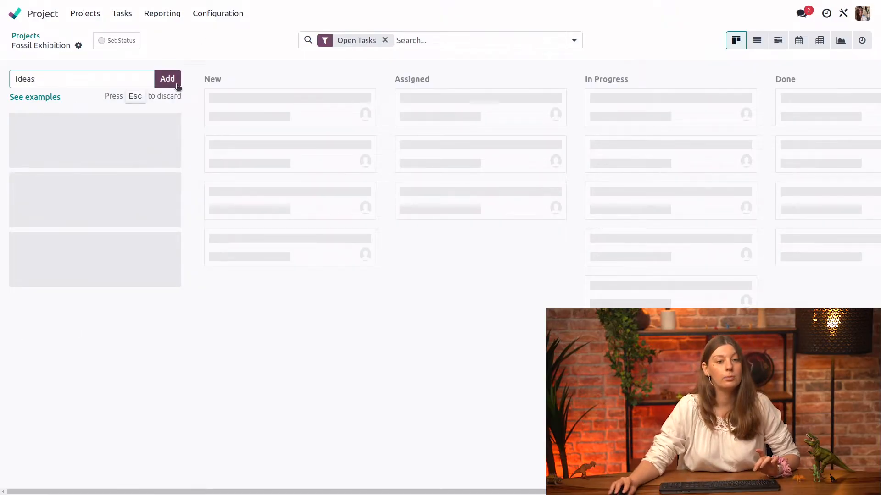
pyautogui.click(167, 79)
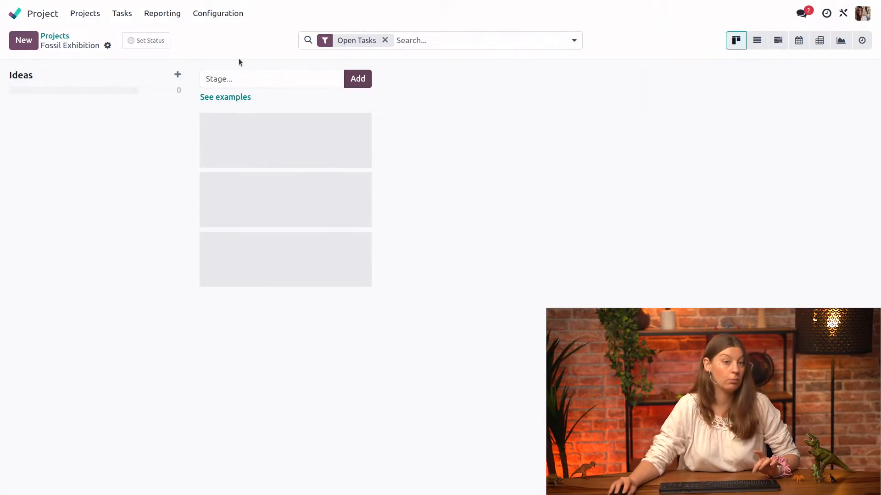
pyautogui.click(271, 79)
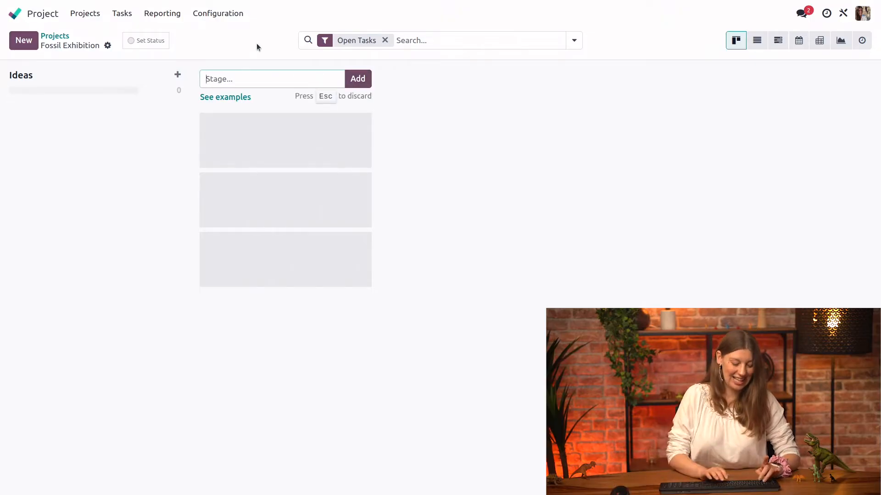
pyautogui.write('Assigned')
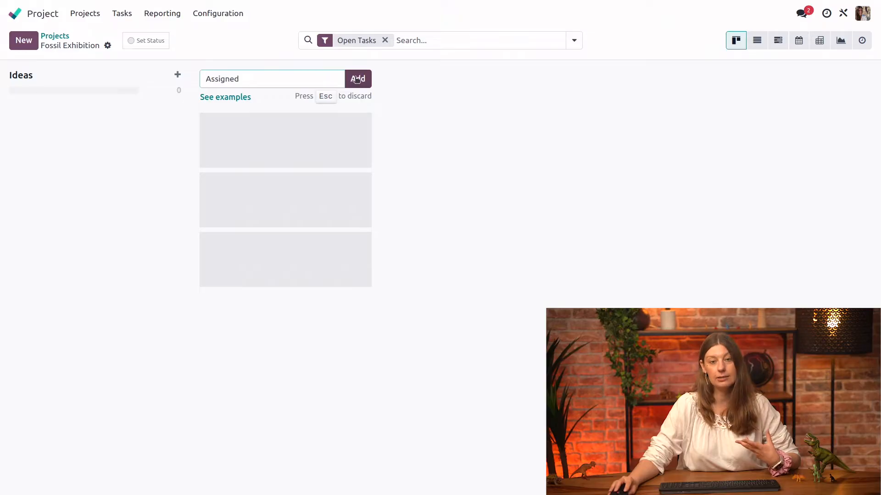
pyautogui.click(357, 79)
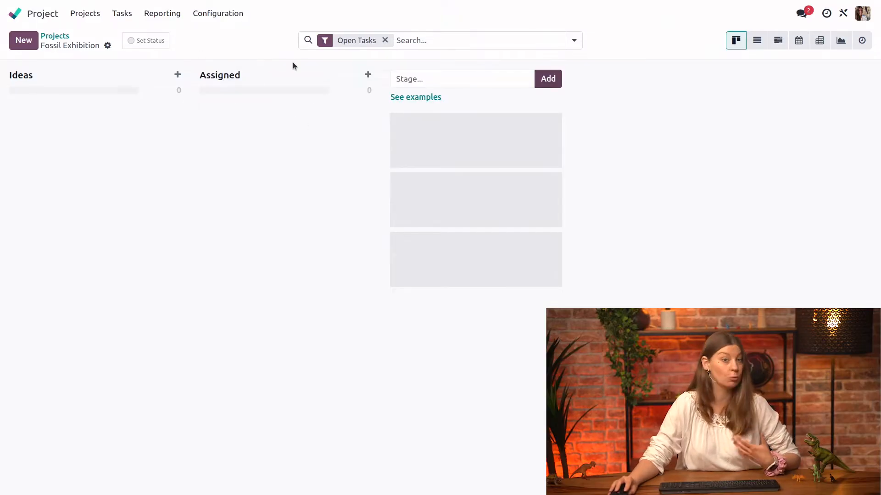
pyautogui.click(460, 78)
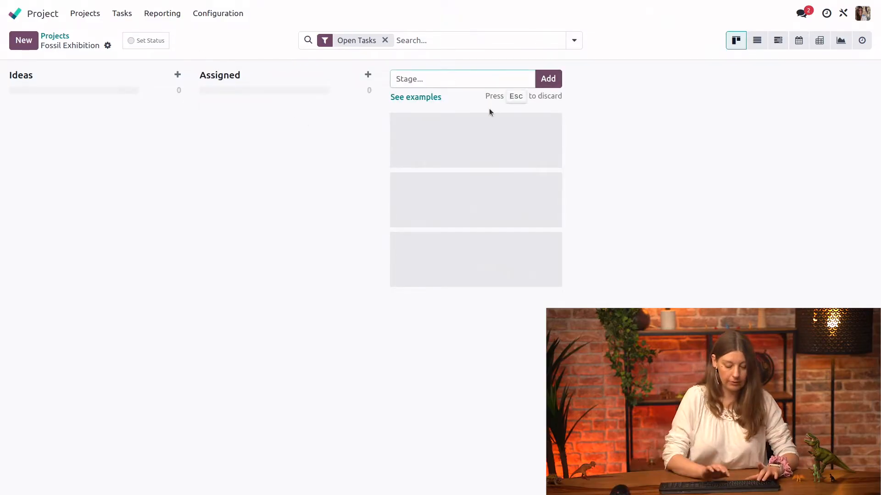
pyautogui.write('Ongoing')
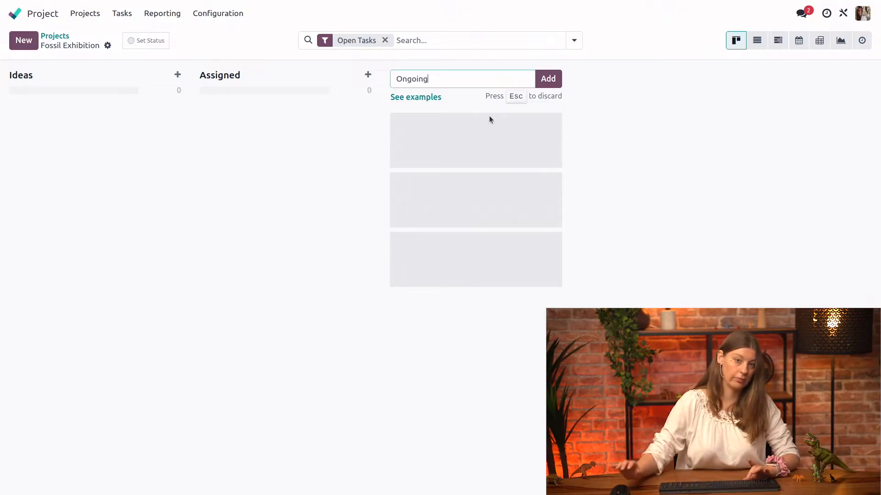
pyautogui.click(547, 78)
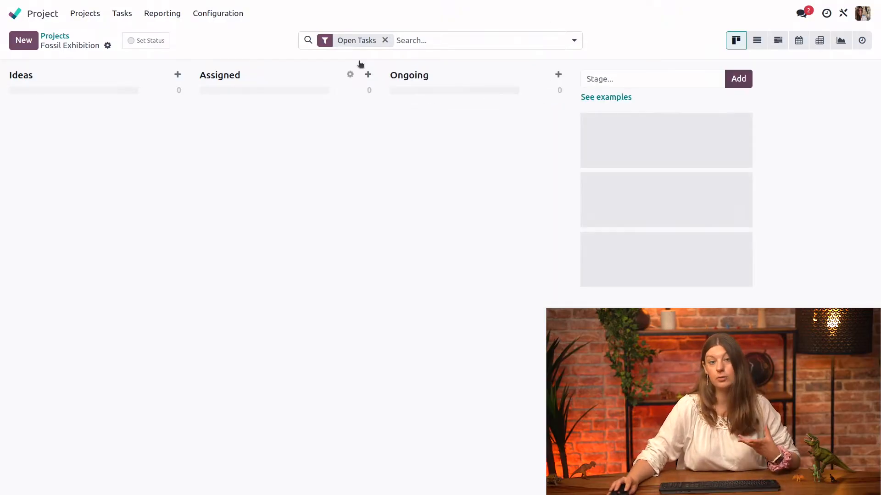
pyautogui.click(651, 78)
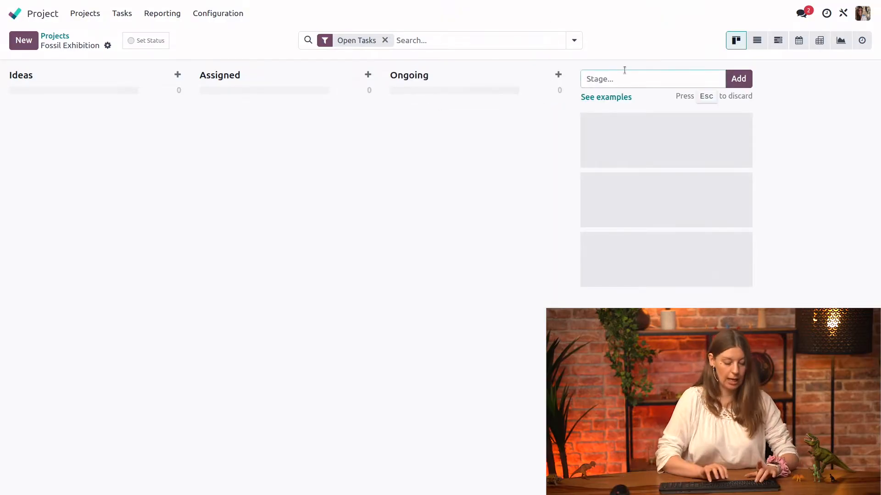
pyautogui.write('Review')
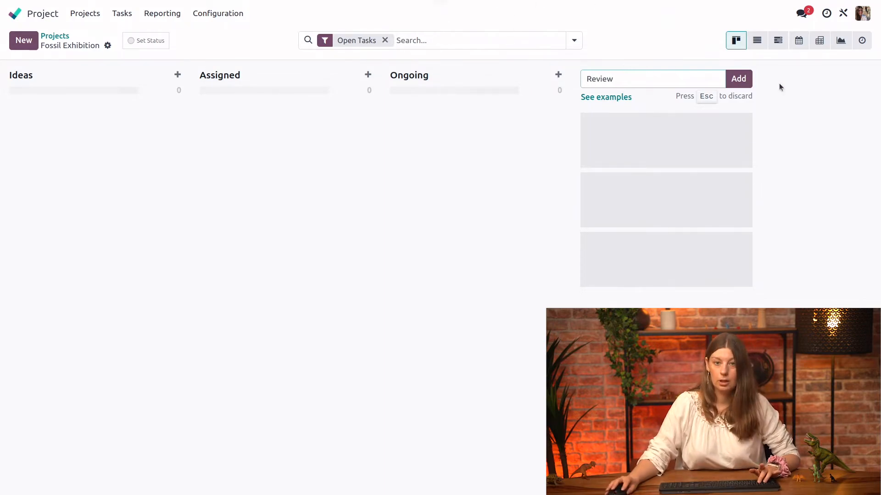
pyautogui.click(738, 78)
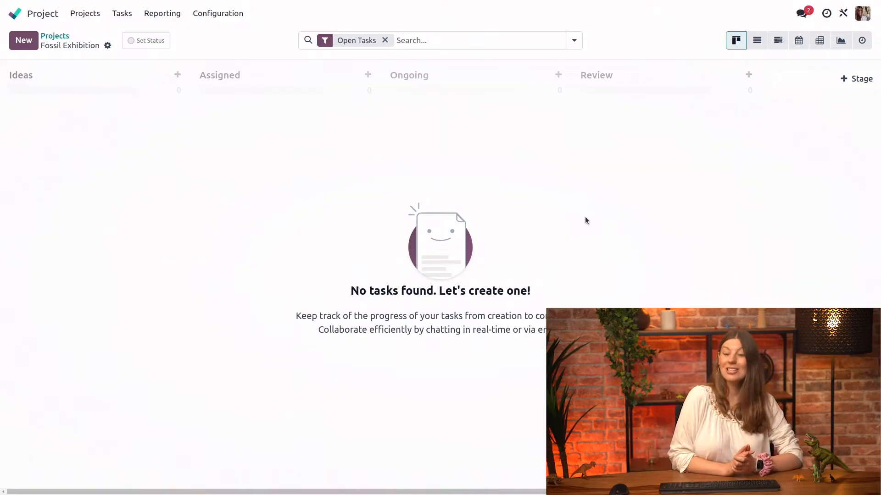
# - Clear the Open Tasks filter and quick-add 'Find a consultant' to Ideas, assigned to Dina Saurus
pyautogui.click(385, 40)
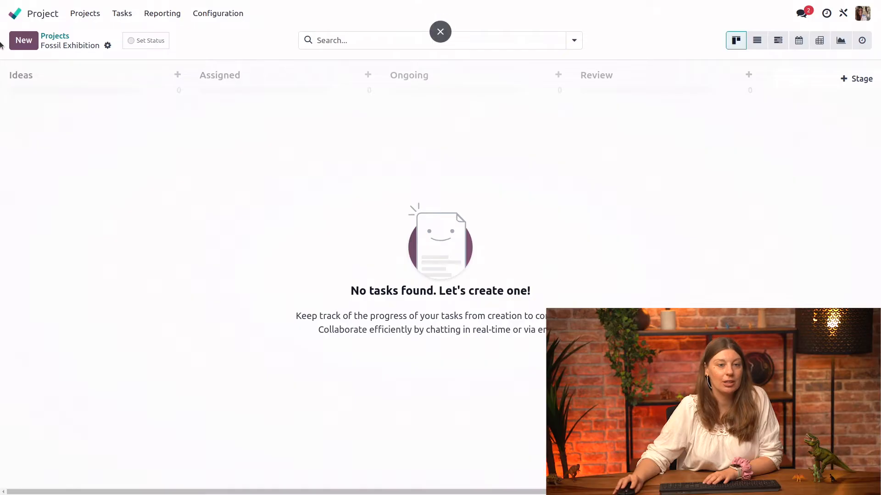
pyautogui.click(177, 74)
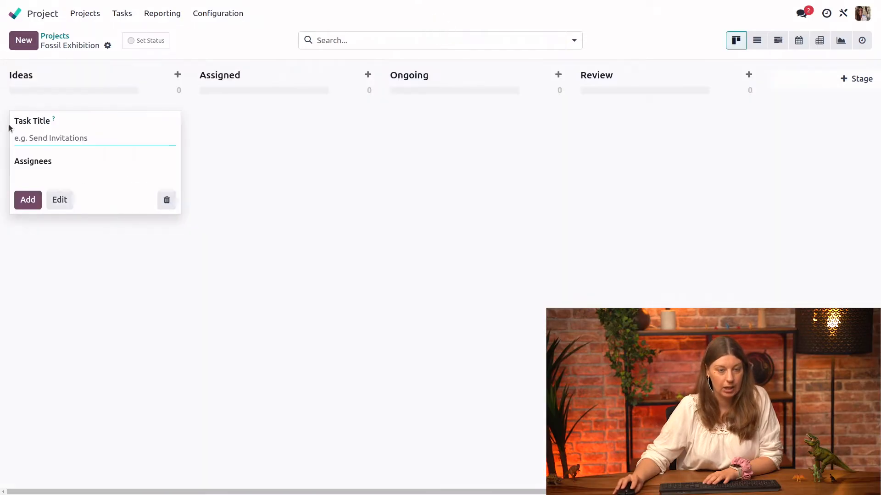
pyautogui.moveTo(243, 219)
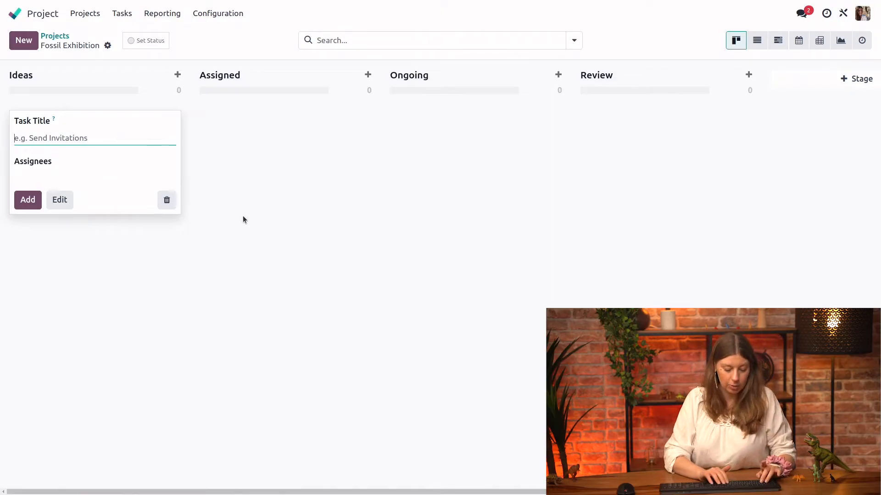
pyautogui.write('Find a')
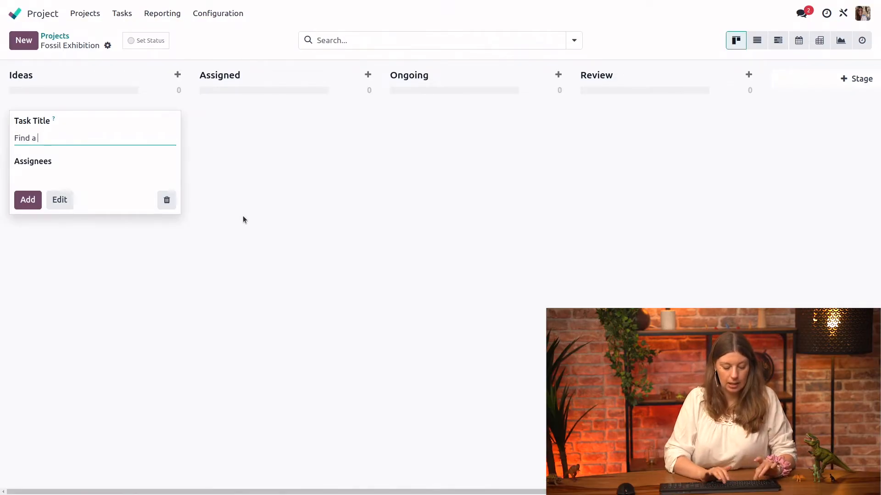
pyautogui.write('consultan')
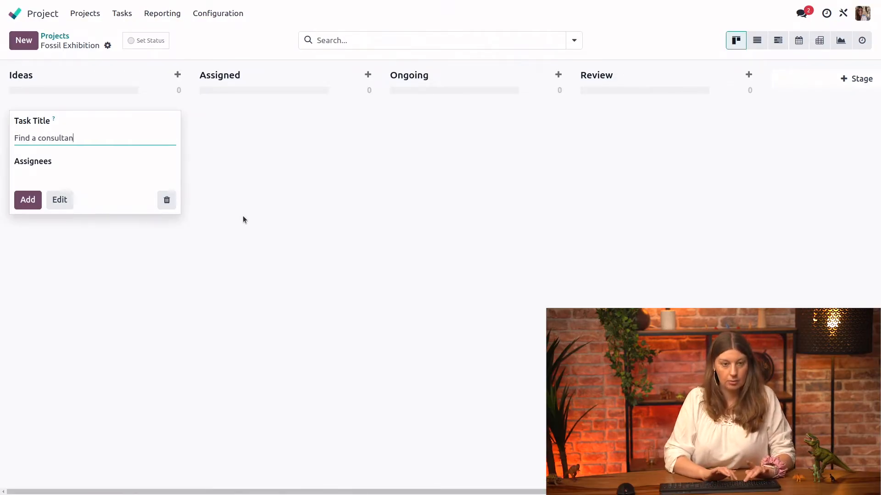
pyautogui.write('t')
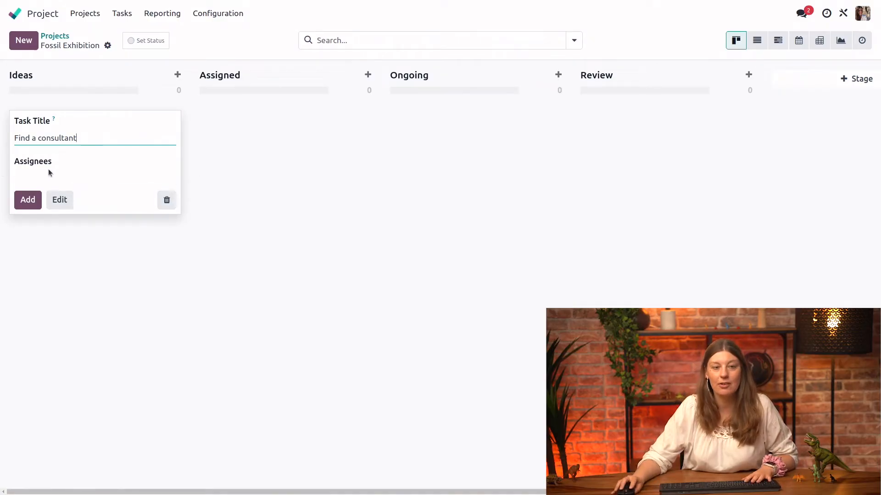
pyautogui.click(79, 179)
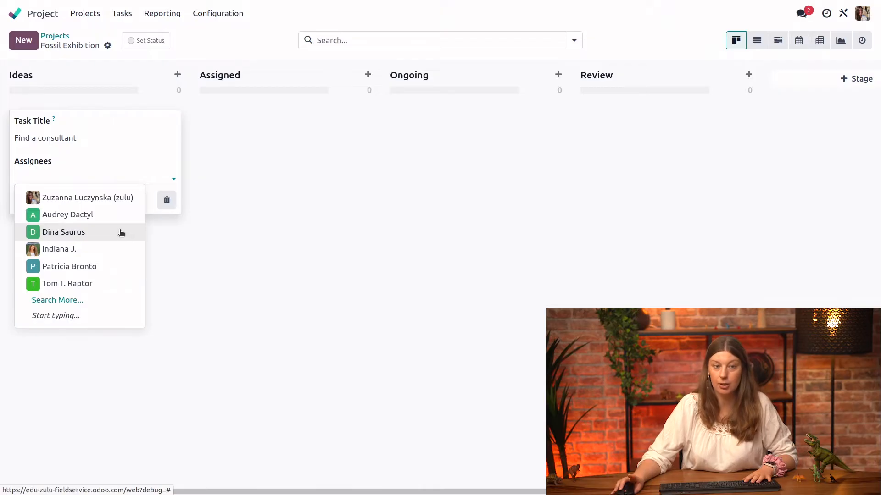
pyautogui.click(62, 232)
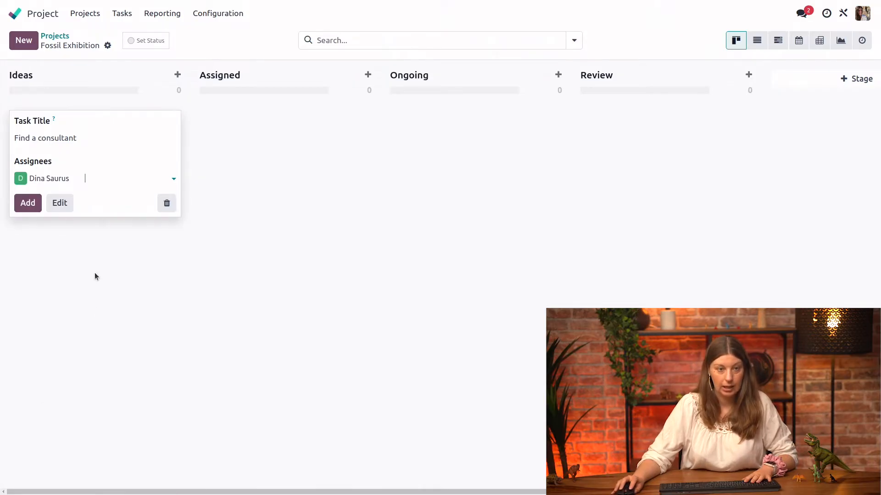
pyautogui.click(27, 203)
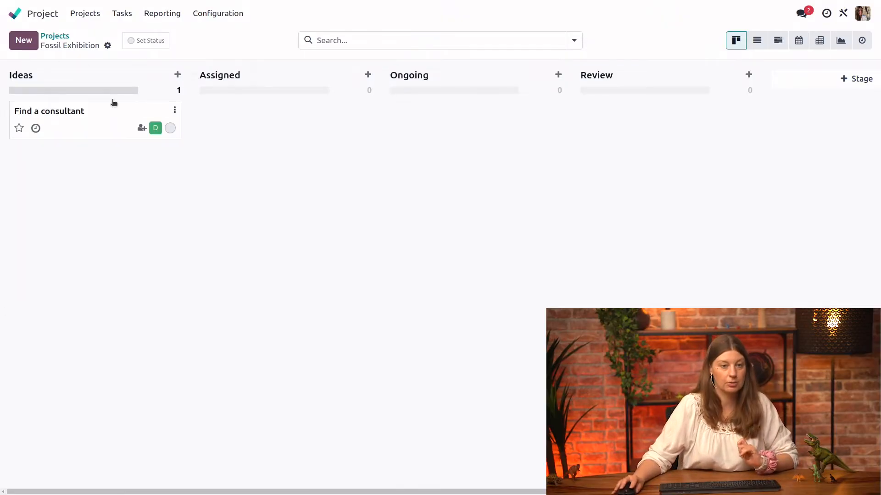
pyautogui.moveTo(70, 124)
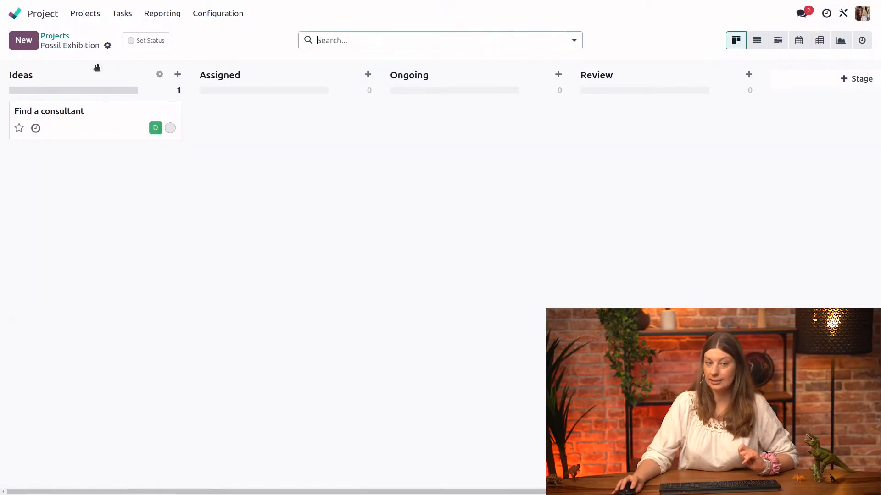
# - Drag the card into Ongoing, star it as high priority, and open the task form
pyautogui.moveTo(95, 119); pyautogui.dragTo(334, 175)
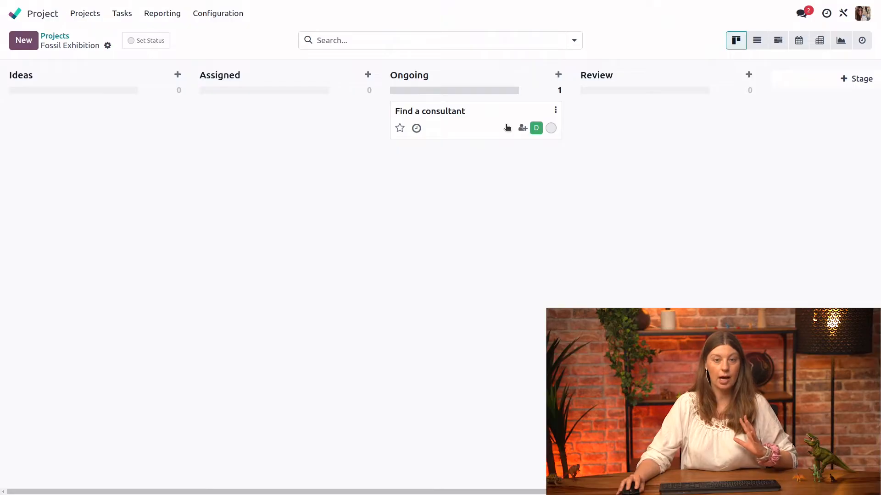
pyautogui.moveTo(511, 103)
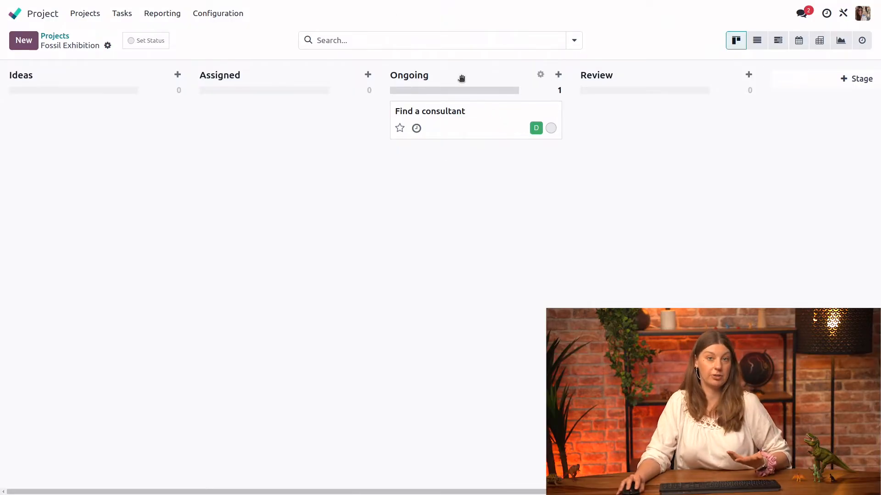
pyautogui.click(399, 128)
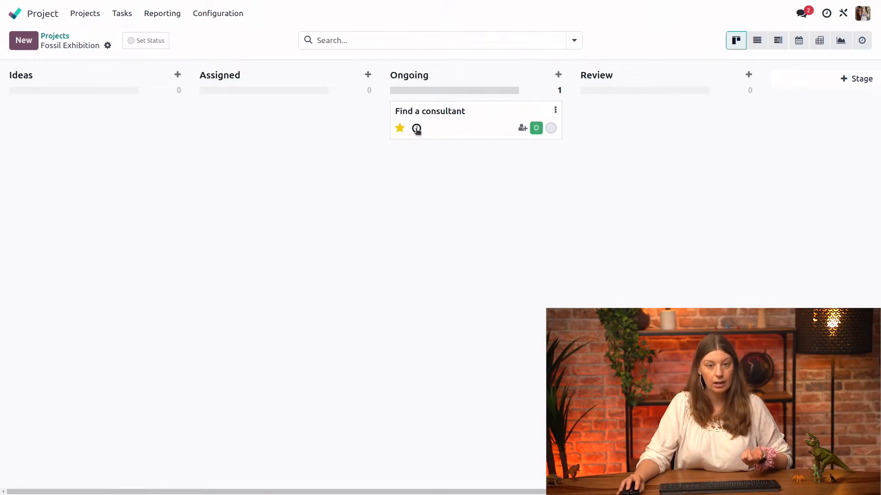
pyautogui.click(416, 128)
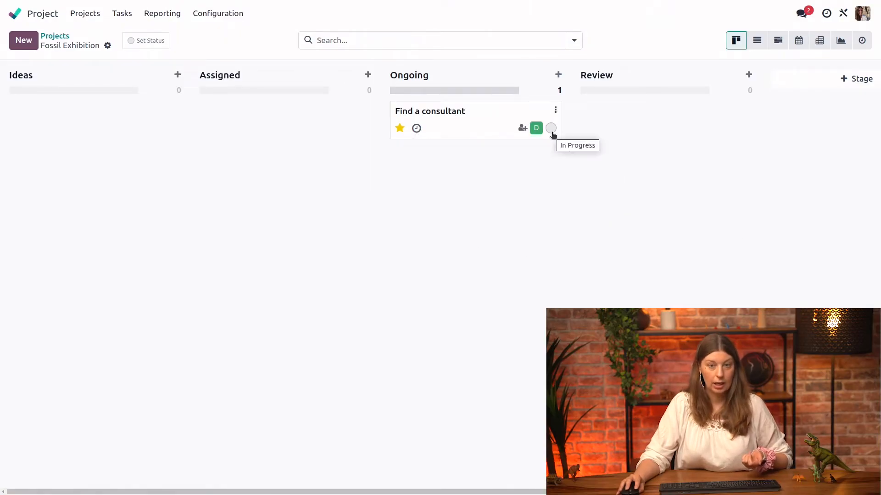
pyautogui.click(555, 109)
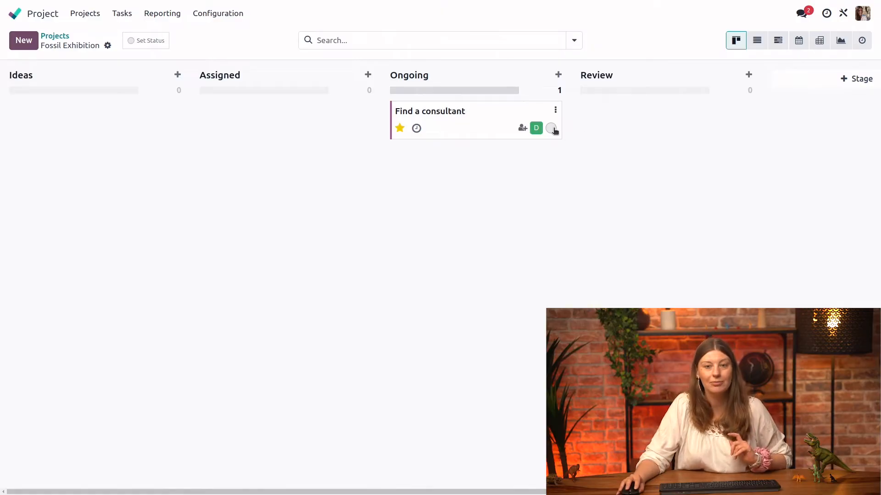
pyautogui.moveTo(404, 163)
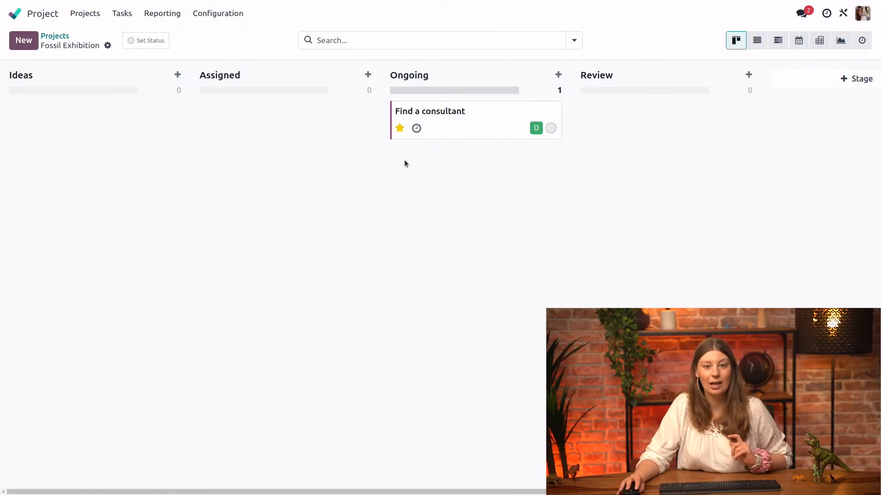
pyautogui.moveTo(483, 121)
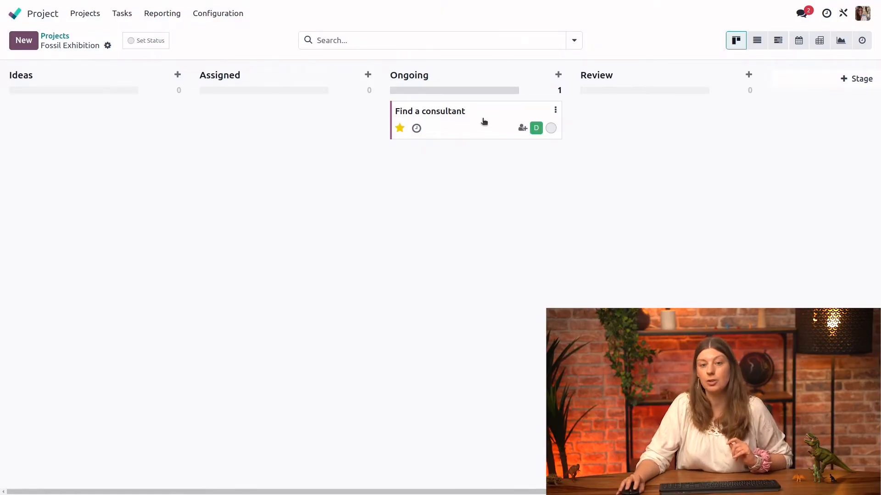
pyautogui.click(430, 111)
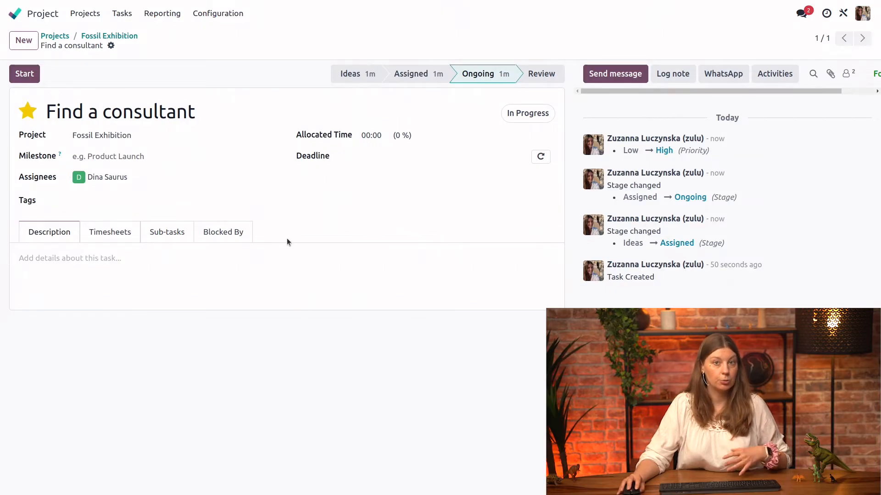
# - Add a description checklist: Select top 3 consultants, Call them, Ask for rates
pyautogui.click(70, 258)
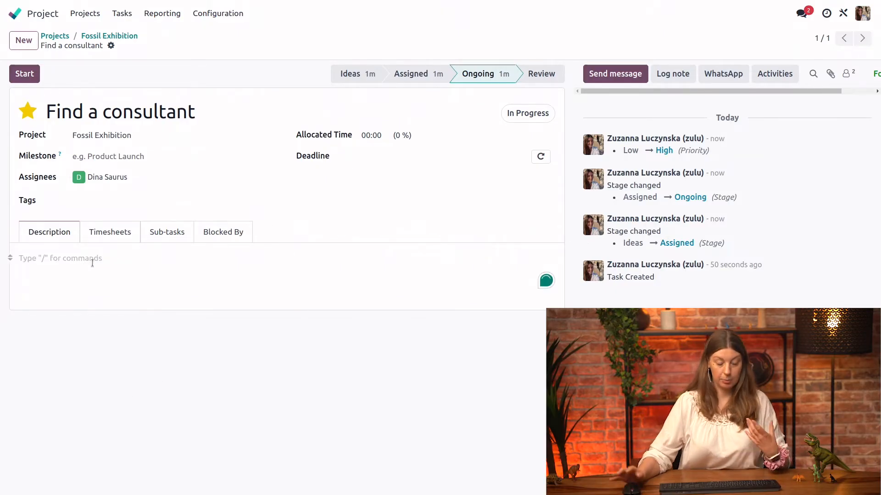
pyautogui.write('/ched')
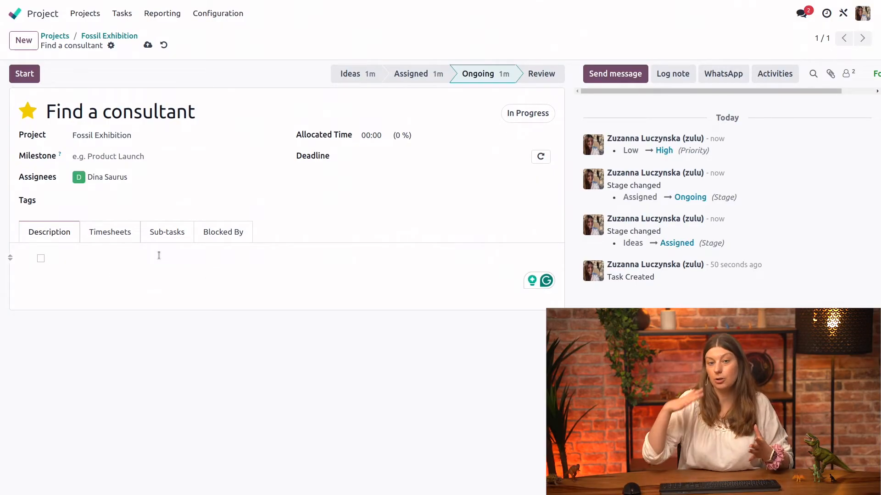
pyautogui.click(54, 257)
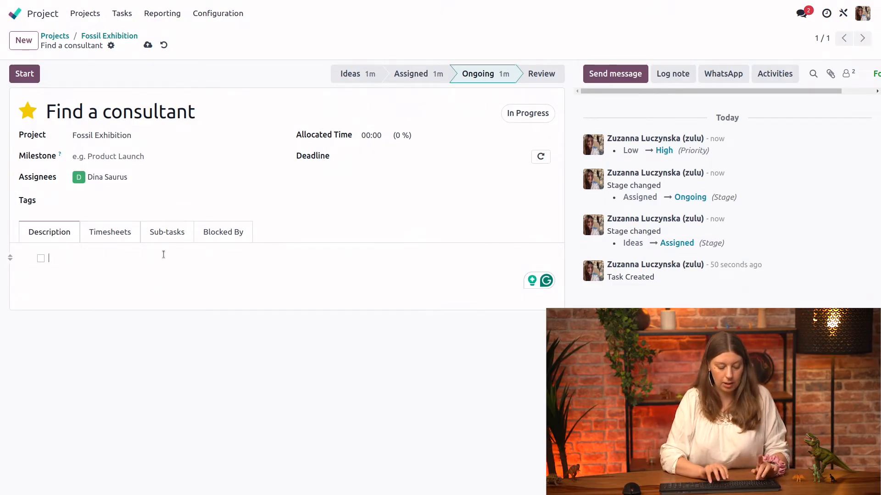
pyautogui.write('SD')
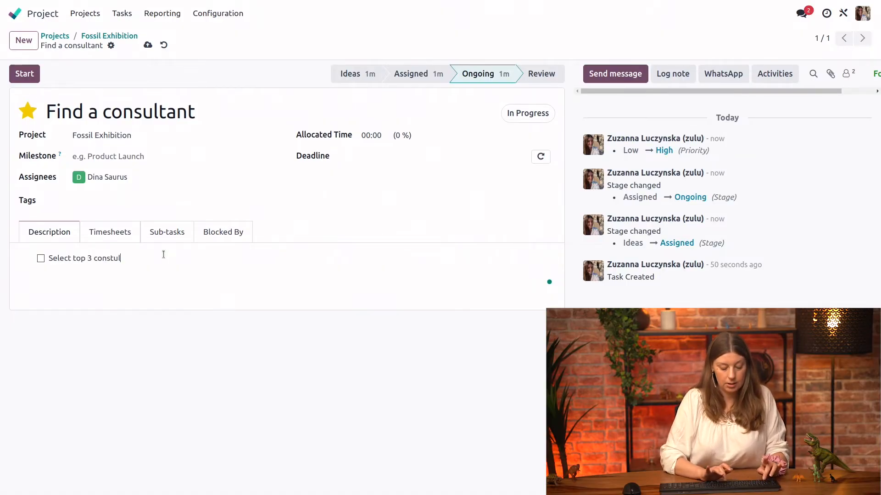
pyautogui.write('tants')
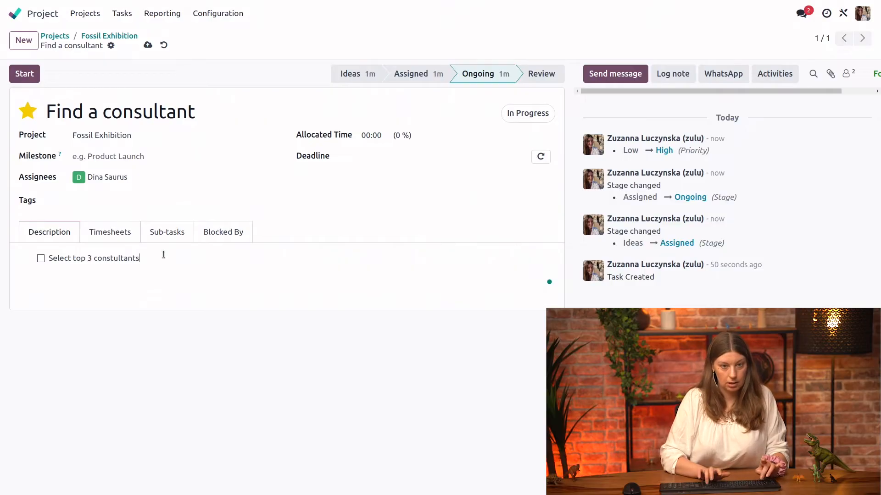
pyautogui.write('Call them')
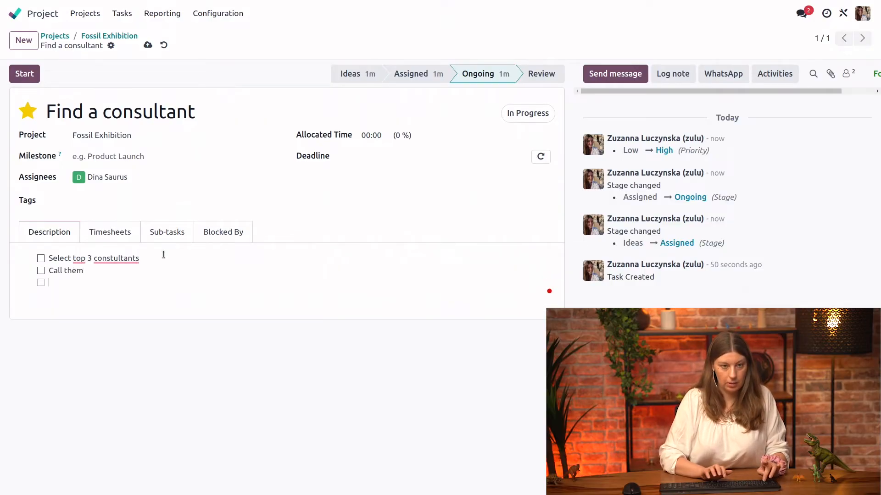
pyautogui.write('Ask for')
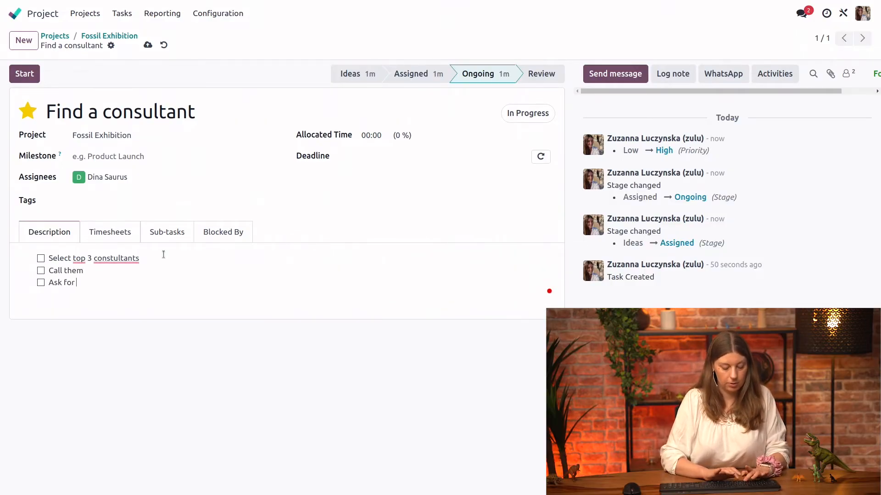
pyautogui.write('rates')
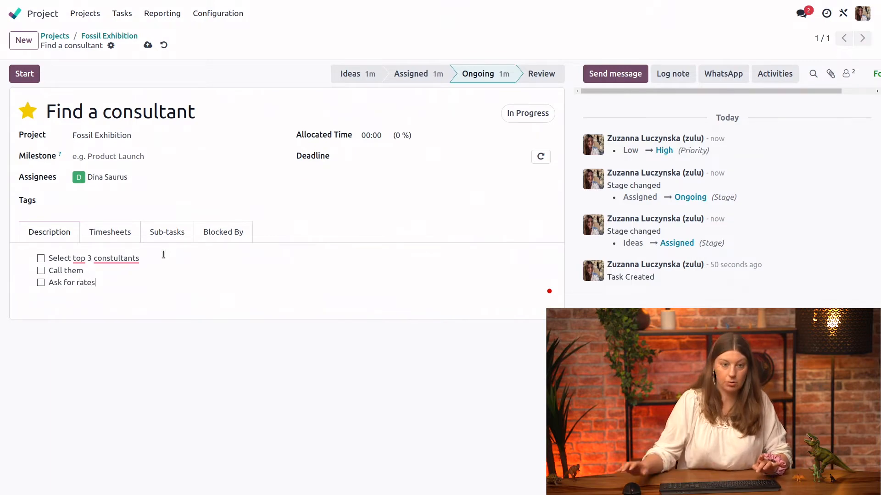
# - Correct the spelling of 'consultants' and tag the task Urgent
pyautogui.click(116, 257)
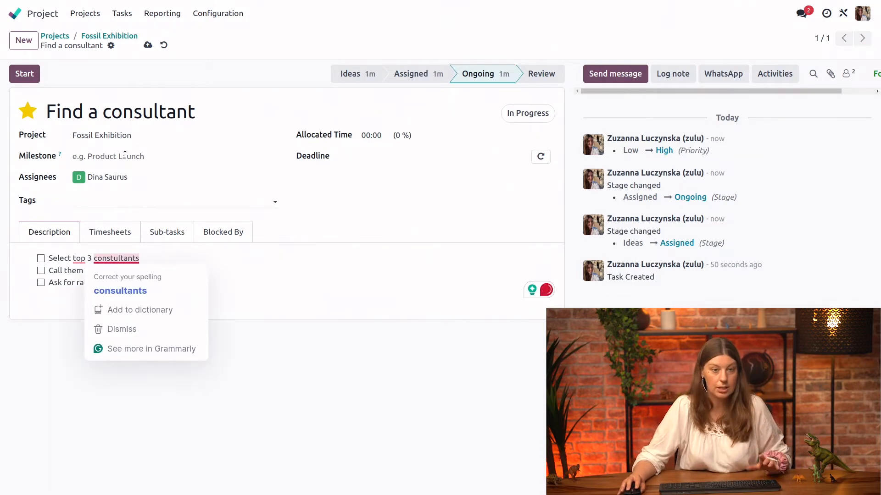
pyautogui.click(129, 210)
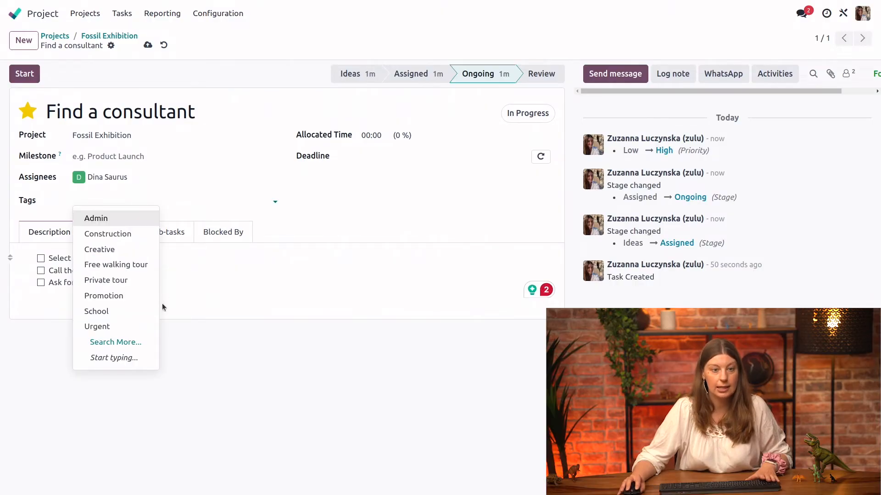
pyautogui.moveTo(97, 326)
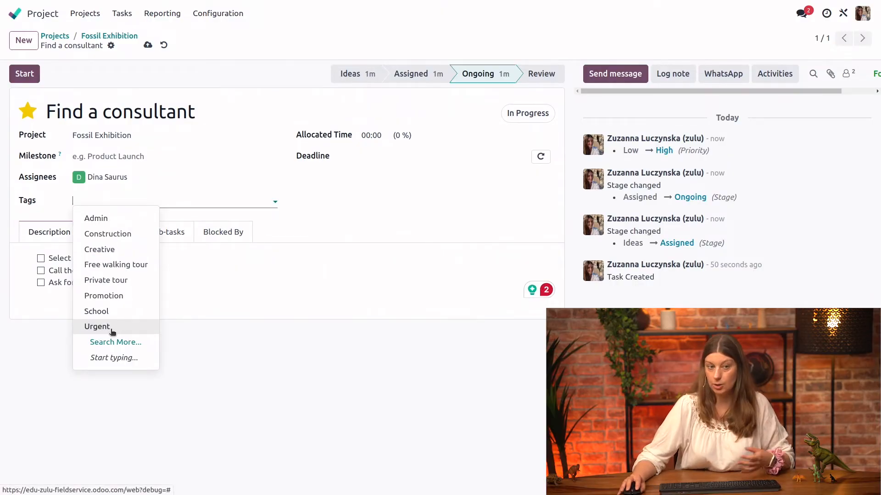
pyautogui.click(97, 326)
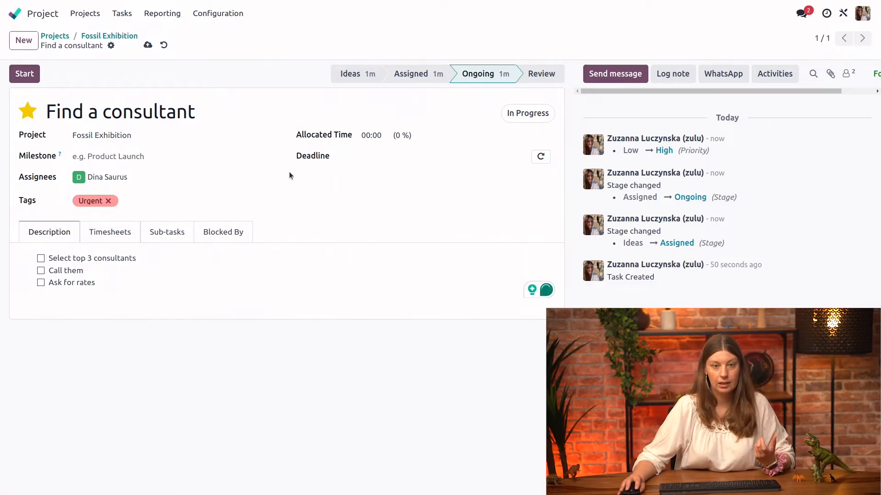
# - Set allocated time to 06:00 and the deadline to 05/24/2024 10:00
pyautogui.click(371, 135)
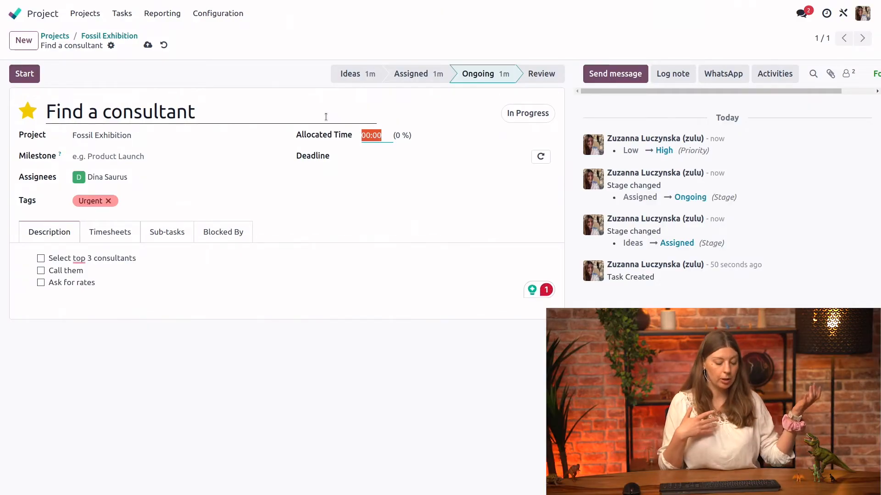
pyautogui.write('6')
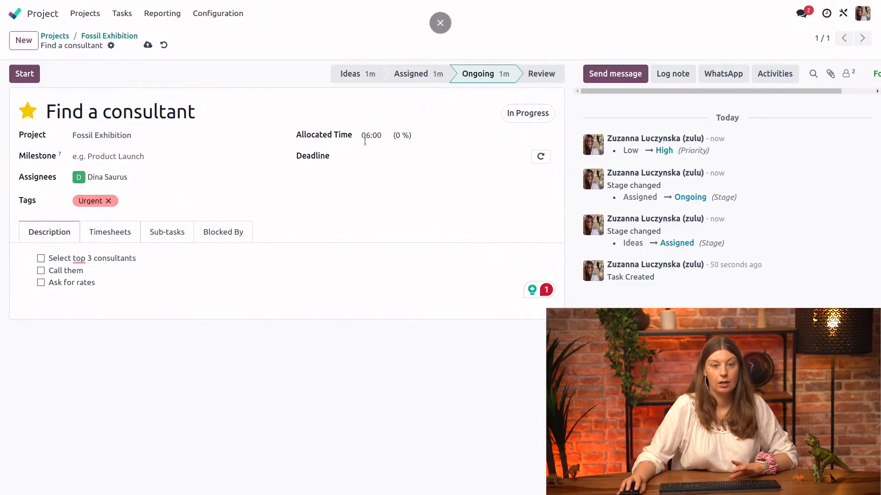
pyautogui.click(443, 155)
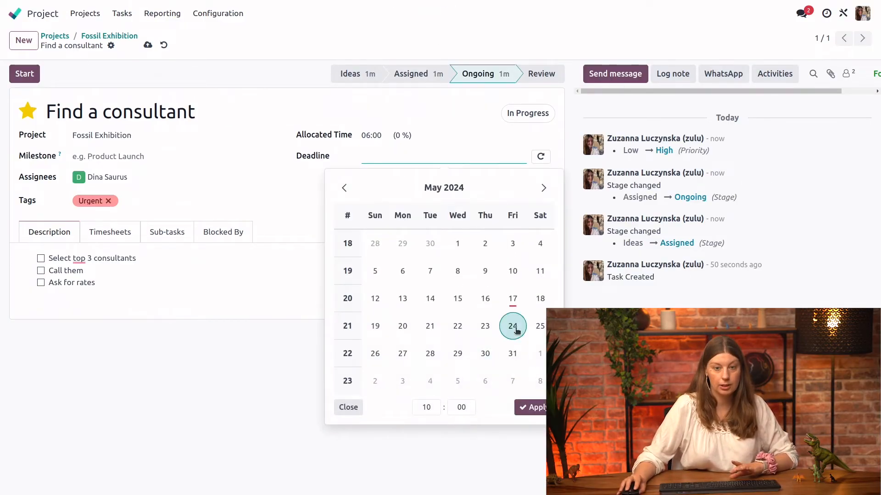
pyautogui.click(512, 326)
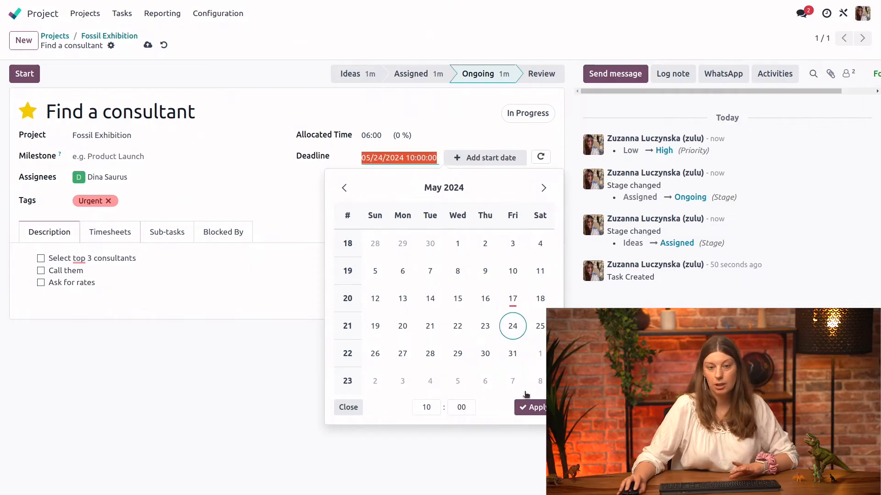
pyautogui.click(531, 407)
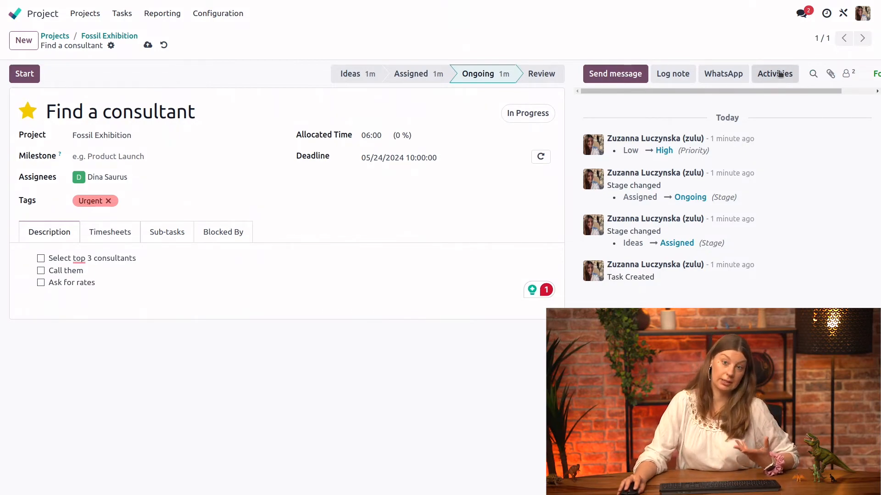
pyautogui.click(774, 74)
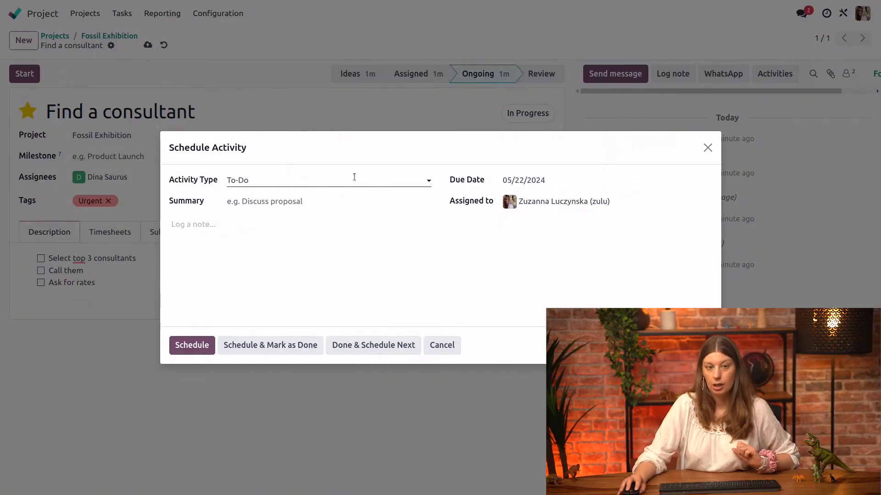
pyautogui.click(329, 180)
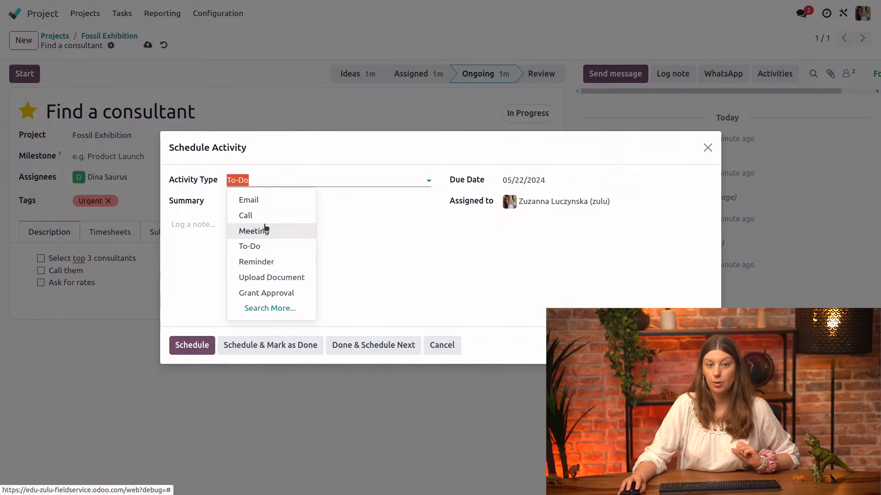
pyautogui.click(245, 215)
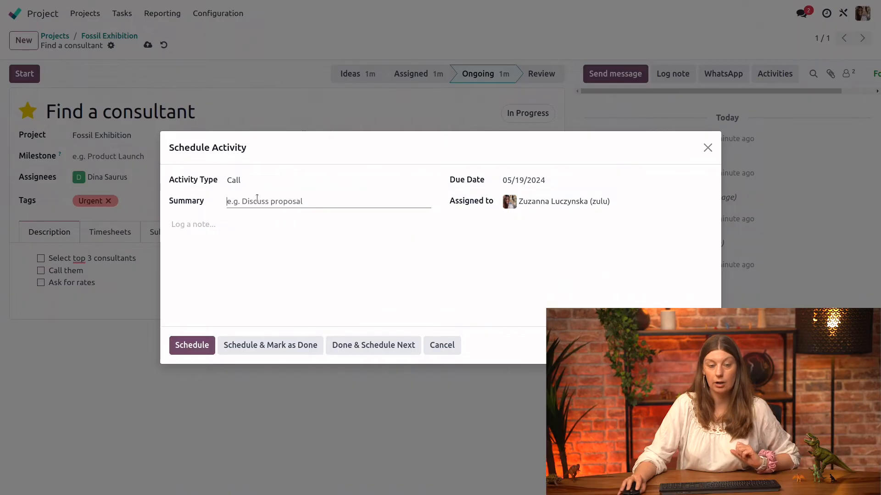
pyautogui.write('C')
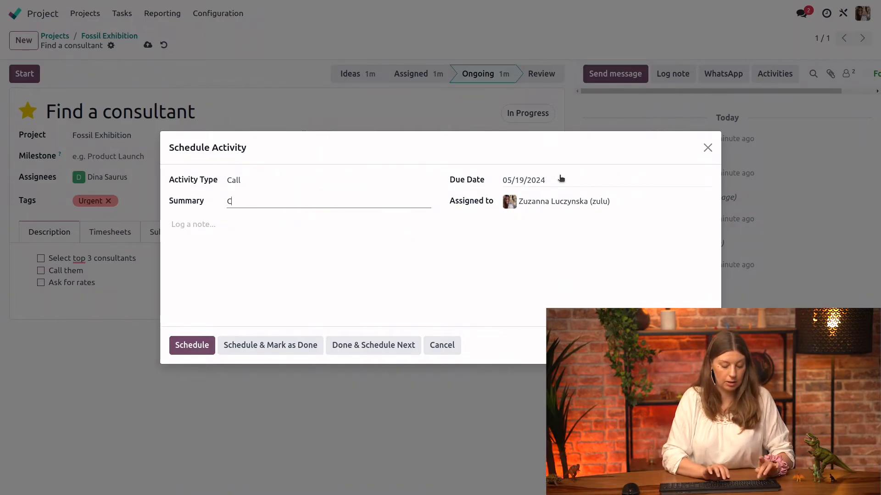
pyautogui.write('all professo')
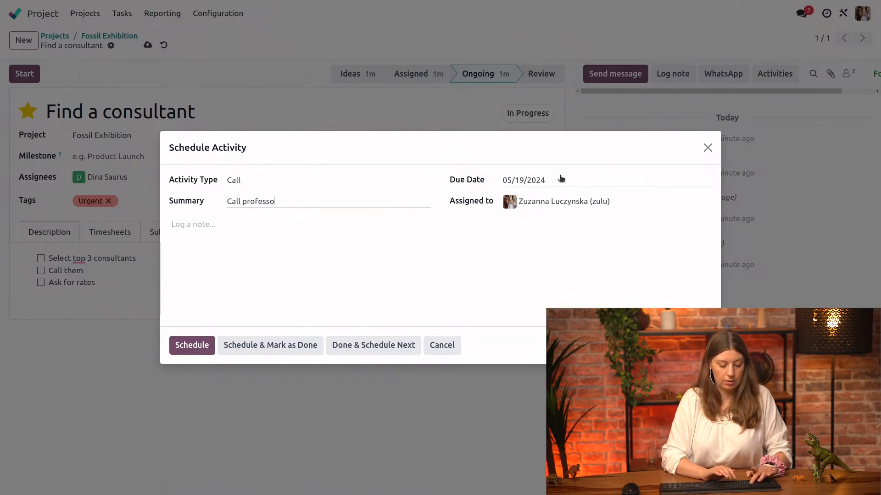
pyautogui.write('r FP Diggs')
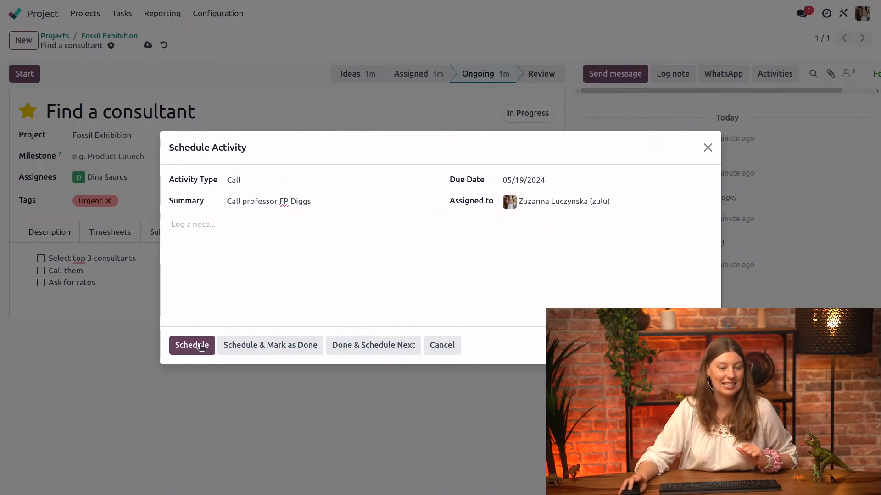
pyautogui.click(191, 345)
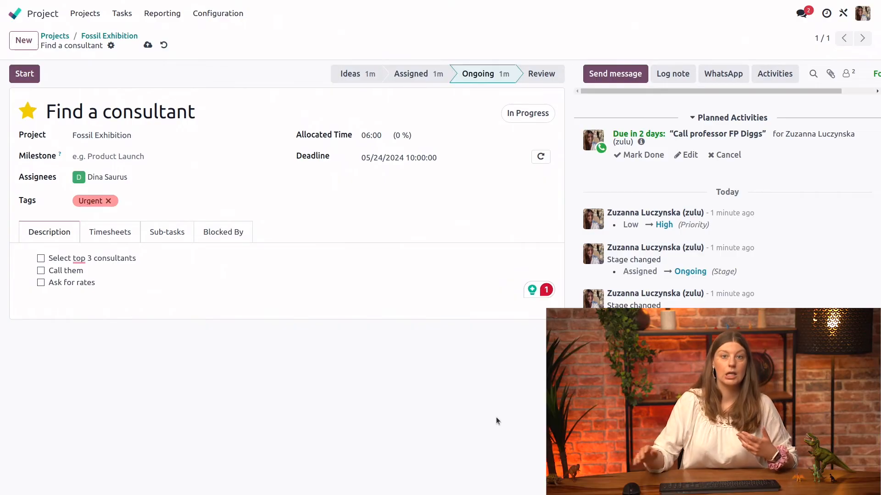
pyautogui.moveTo(183, 365)
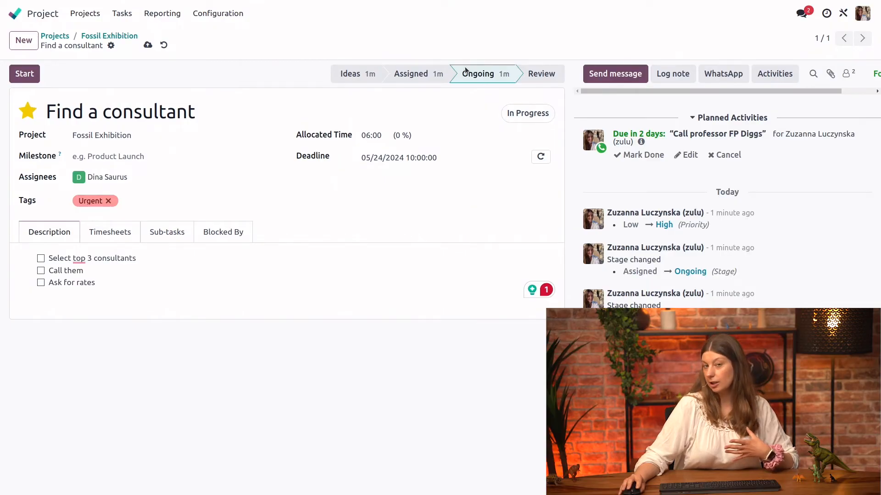
pyautogui.moveTo(480, 80)
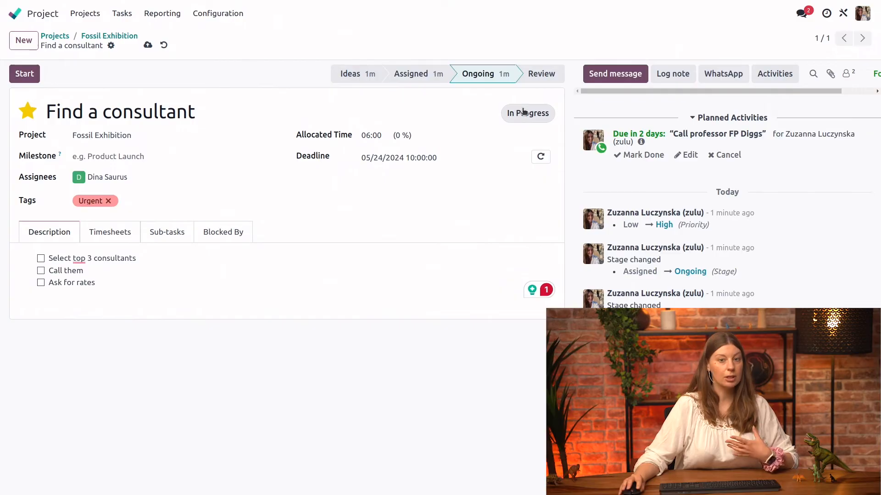
# - Change the task status from In Progress to Changes Requested
pyautogui.click(526, 113)
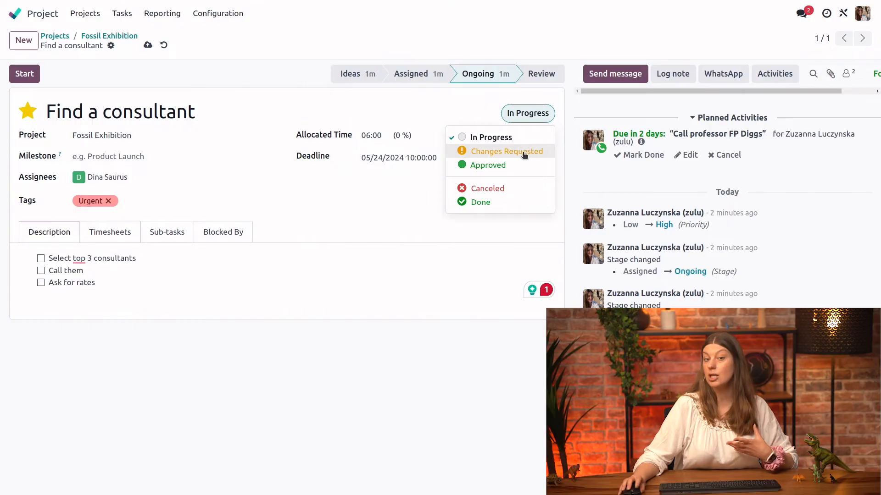
pyautogui.click(505, 151)
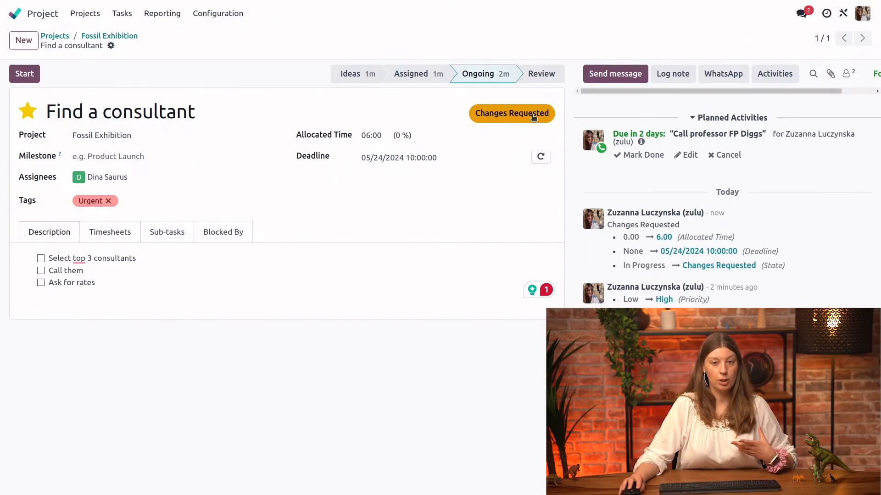
pyautogui.click(510, 112)
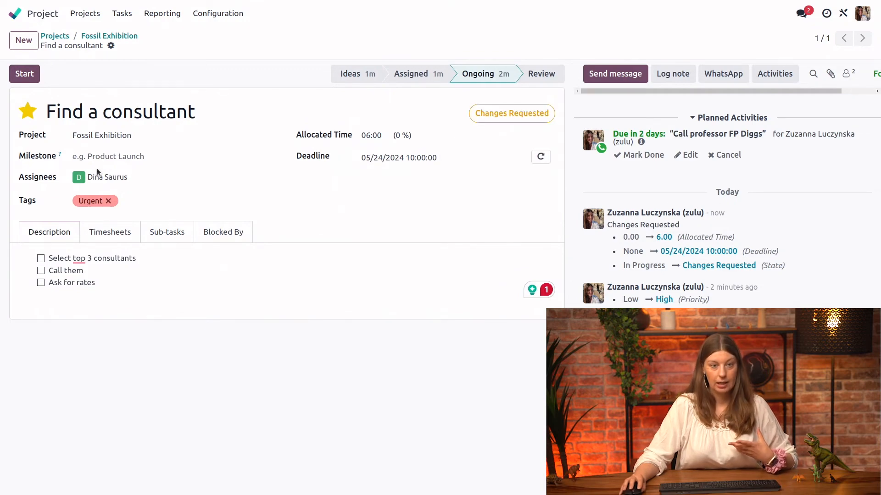
pyautogui.moveTo(109, 35)
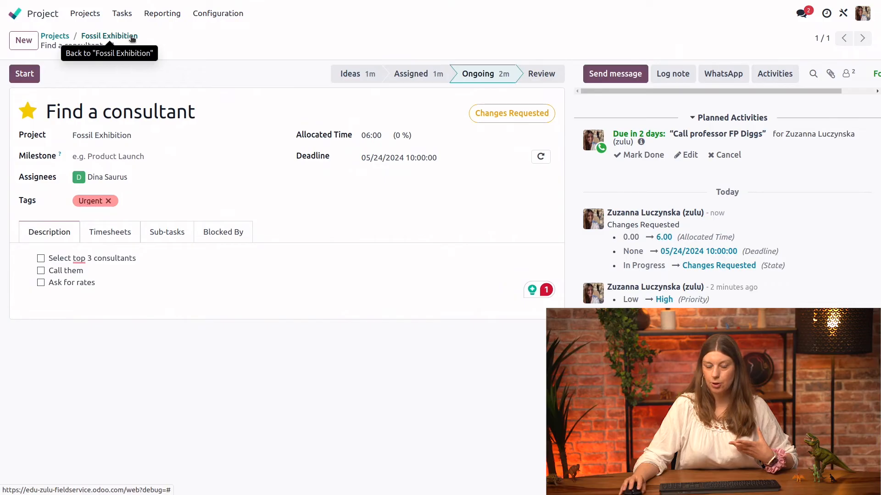
# - Back on the Fossil Exhibition board, mark the card Approved and drag it into Review
pyautogui.click(109, 35)
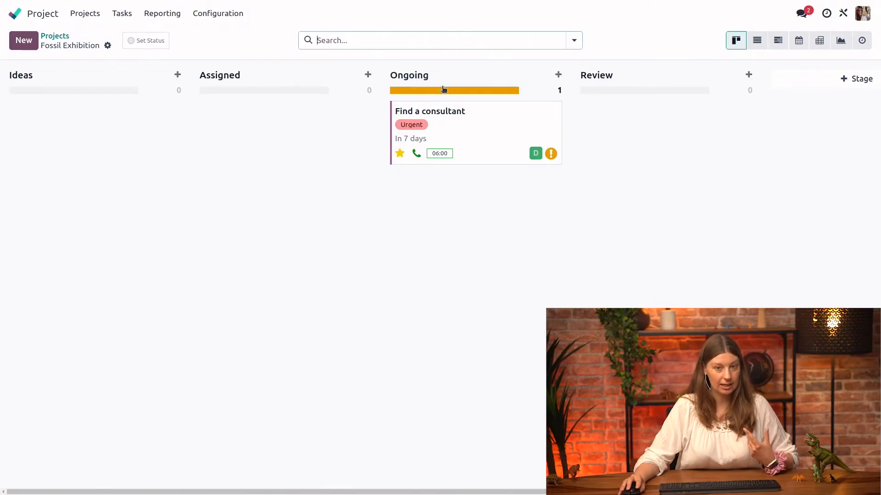
pyautogui.moveTo(440, 90)
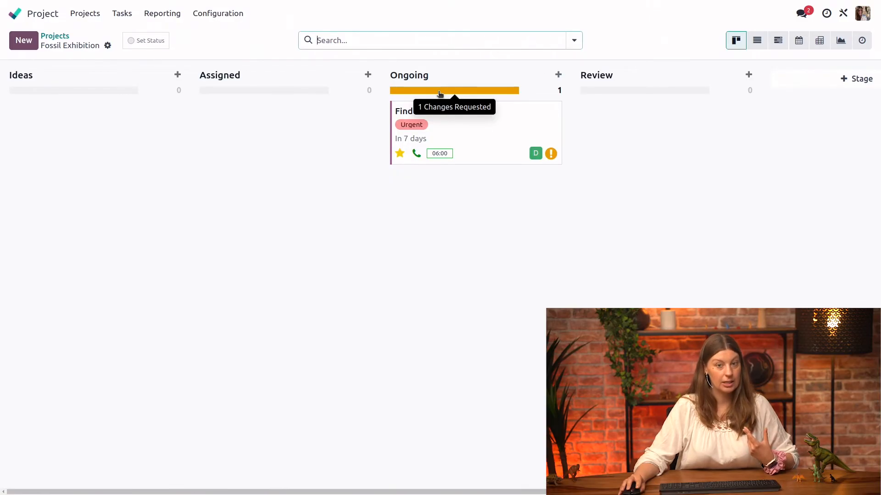
pyautogui.moveTo(448, 90)
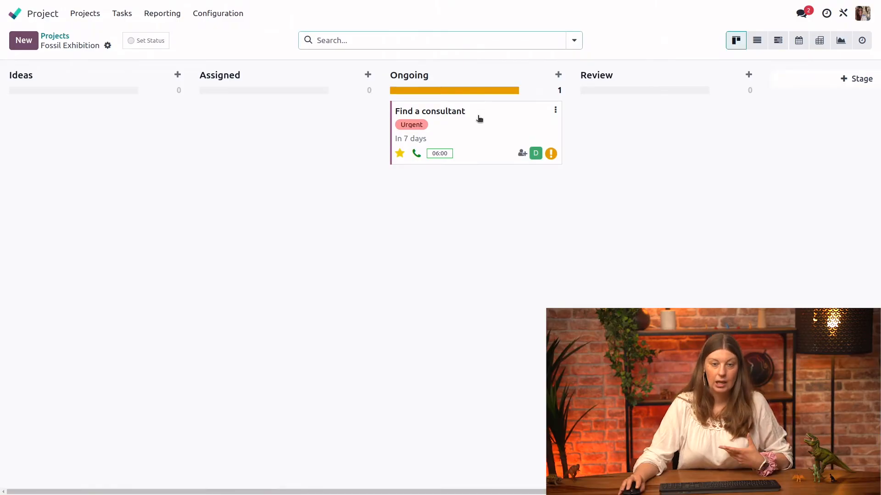
pyautogui.click(550, 153)
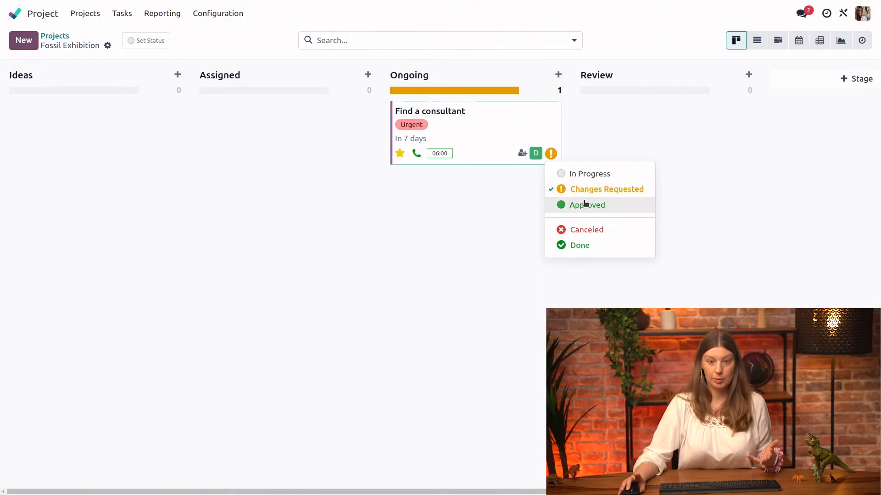
pyautogui.click(586, 205)
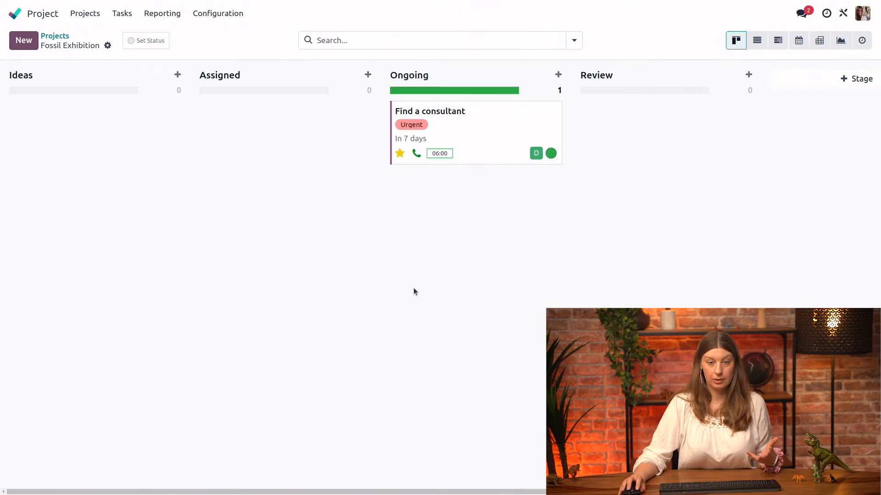
pyautogui.moveTo(465, 179)
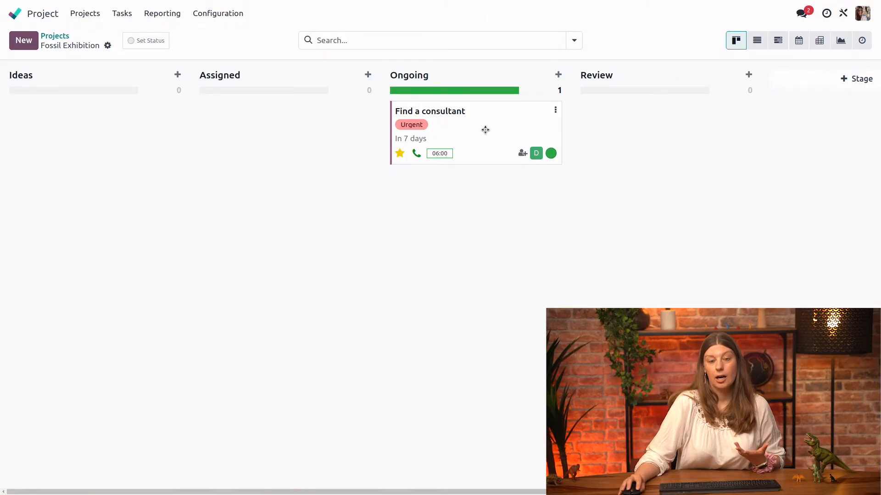
pyautogui.moveTo(474, 132); pyautogui.dragTo(665, 145)
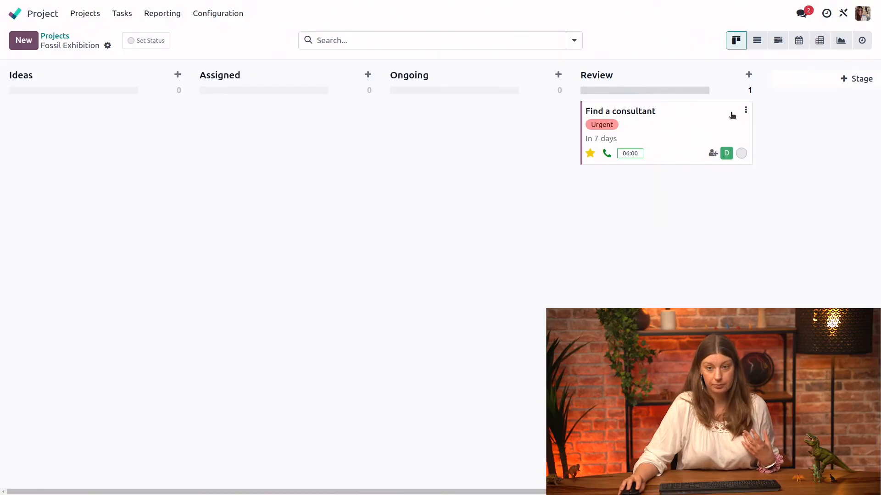
# - Open the Find a consultant card in Review and set its status to Done
pyautogui.click(740, 153)
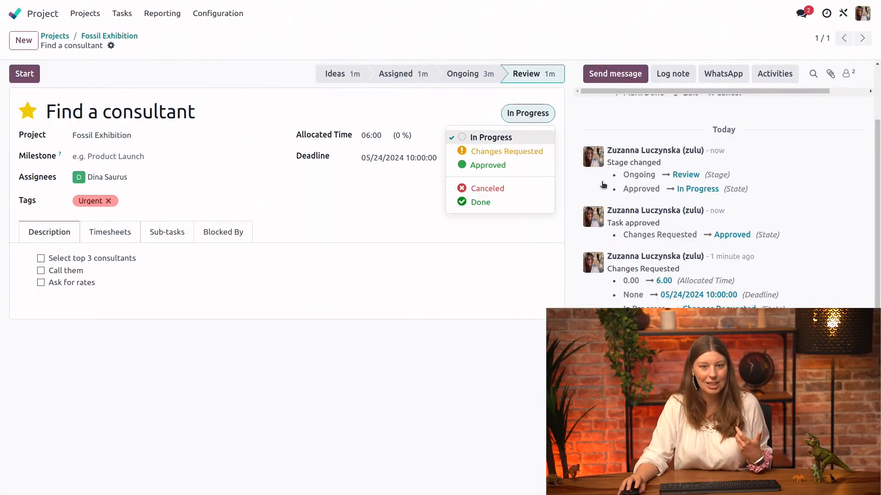
pyautogui.click(480, 203)
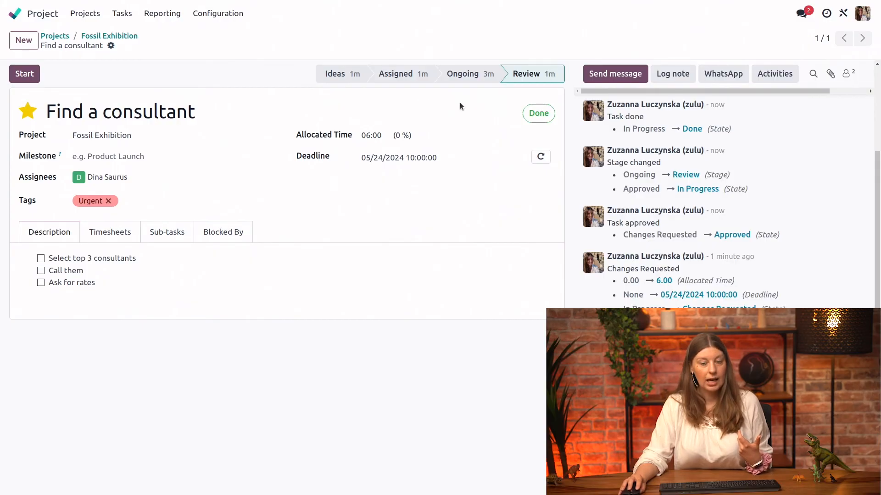
pyautogui.moveTo(109, 35)
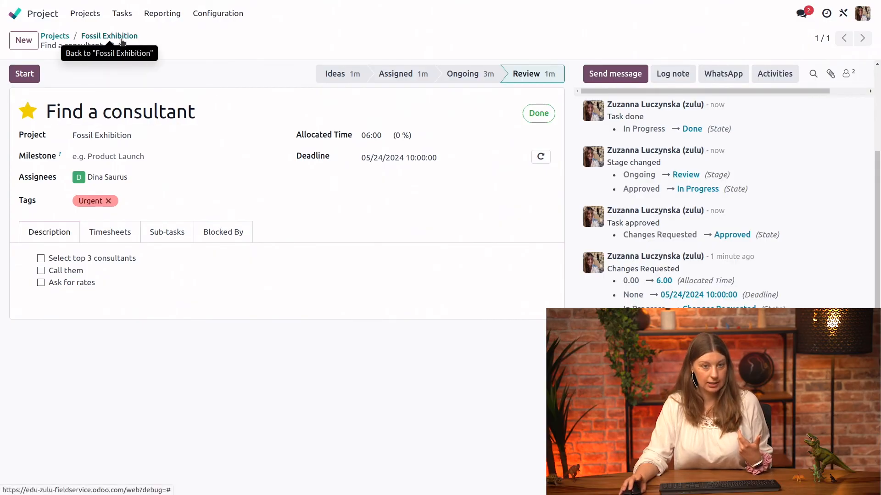
# - Go back to the Fossil Exhibition board and fold the Review column holding the done task
pyautogui.click(109, 35)
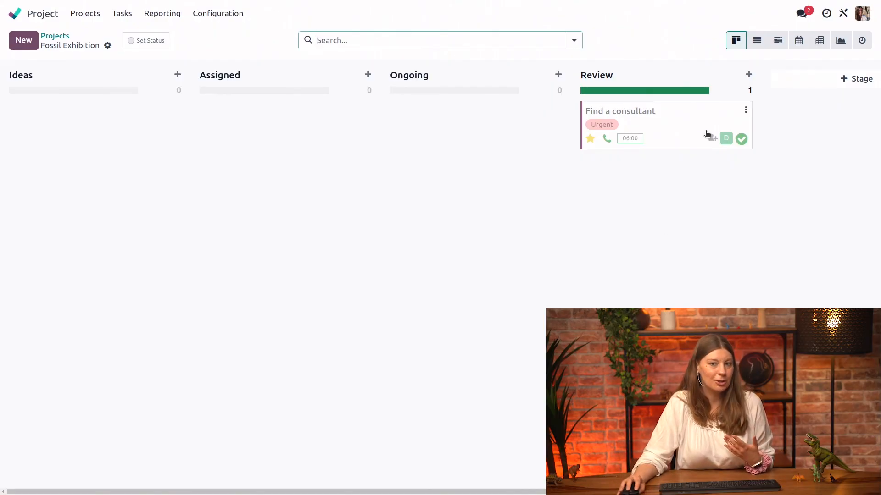
pyautogui.moveTo(730, 75)
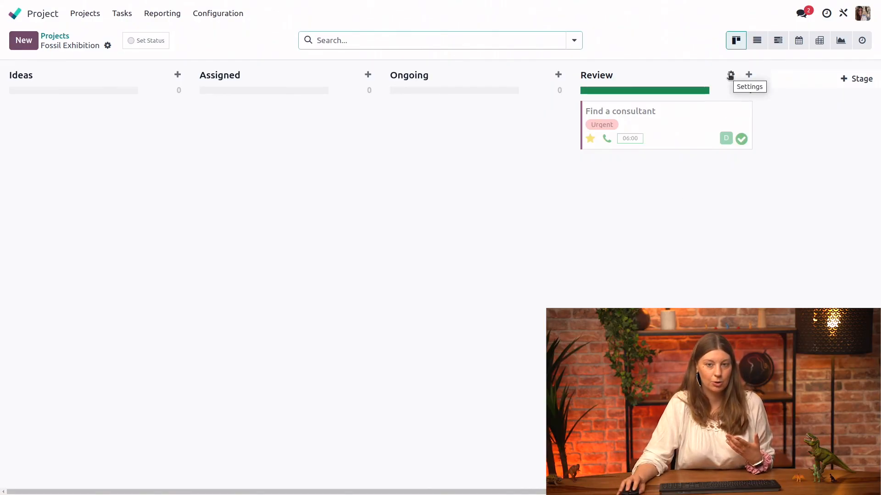
pyautogui.click(730, 75)
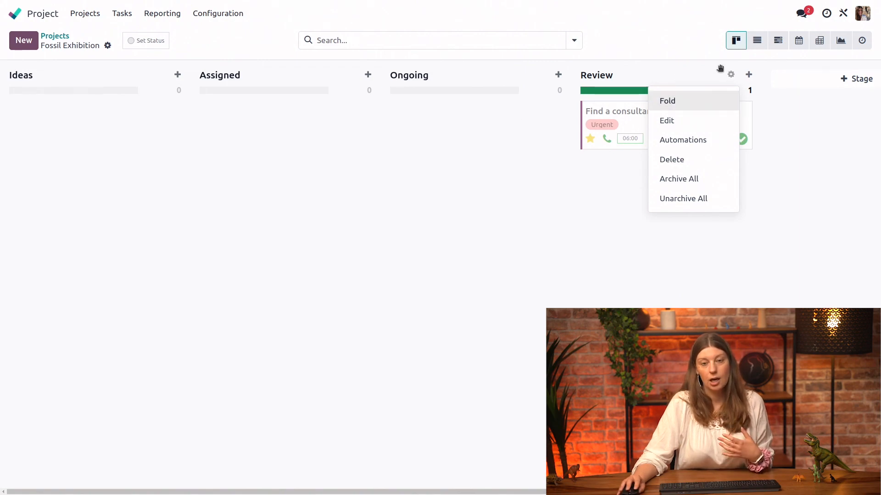
pyautogui.moveTo(699, 108)
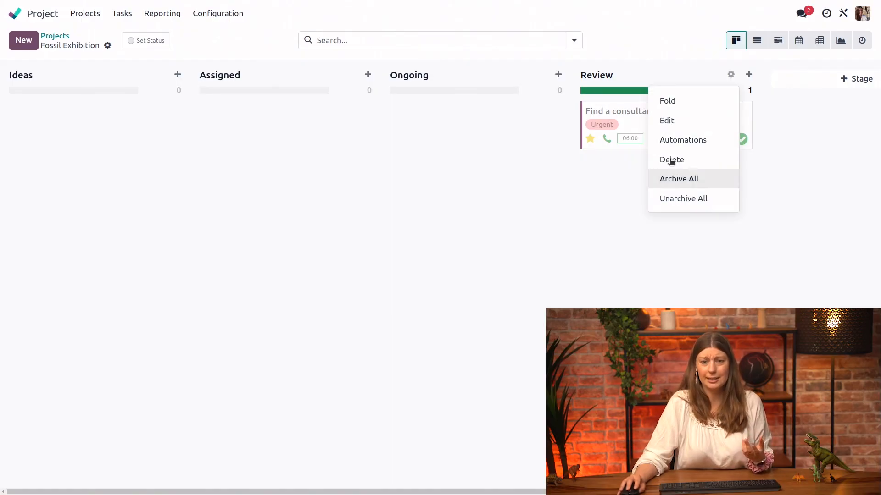
pyautogui.click(667, 101)
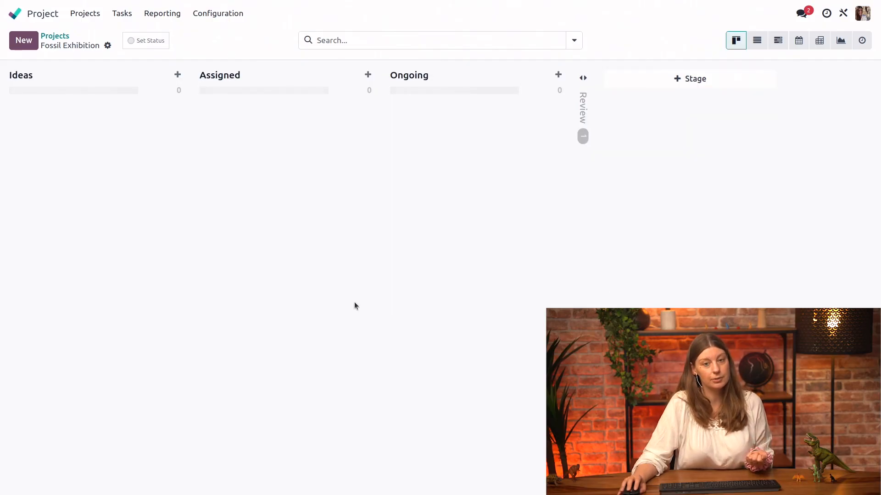
pyautogui.moveTo(381, 112)
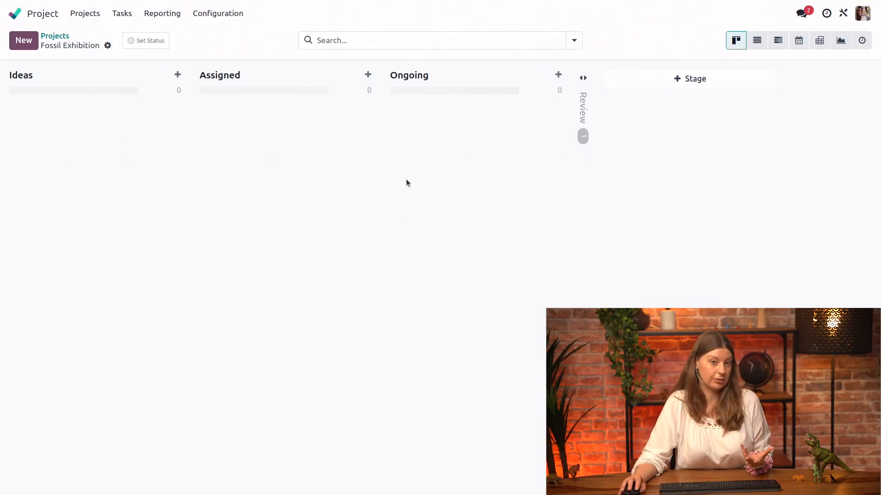
pyautogui.moveTo(612, 305)
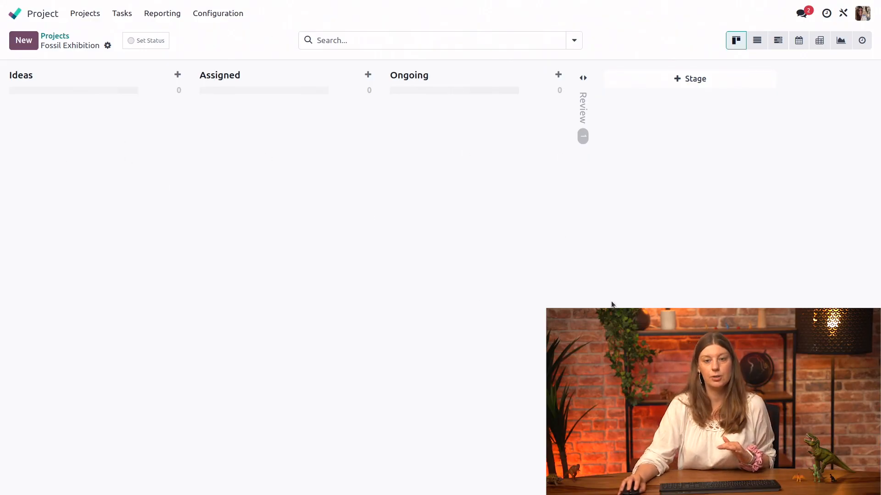
pyautogui.moveTo(635, 205)
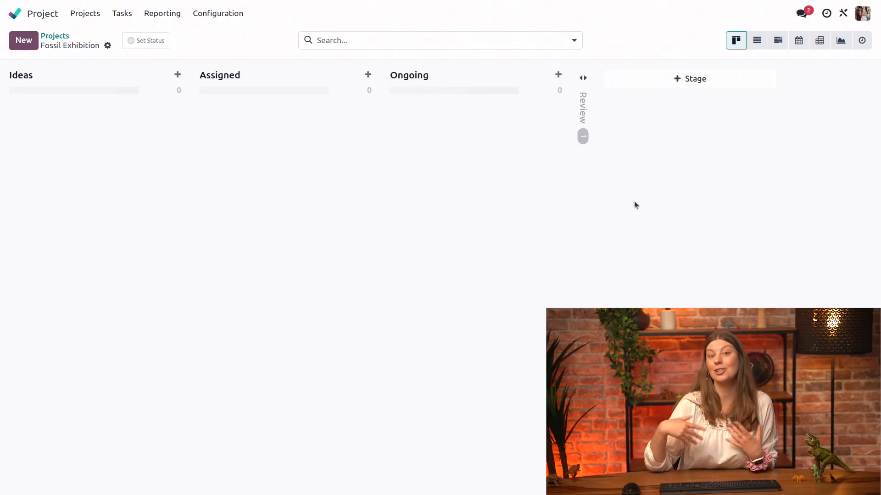